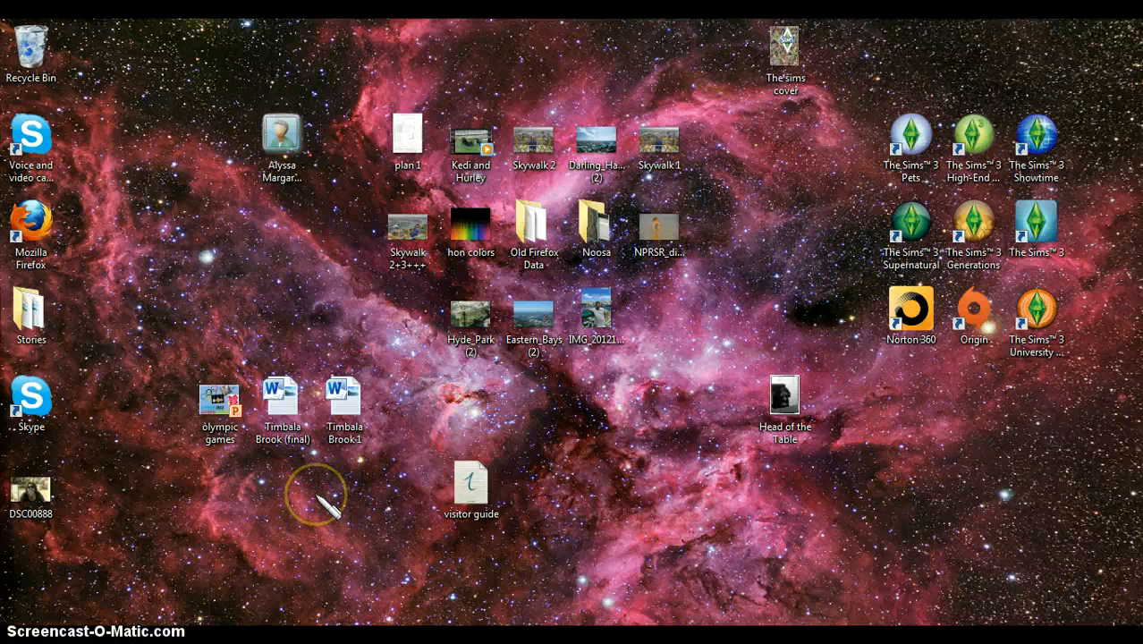
{"action": "mouse_move", "coordinate": [308, 456]}
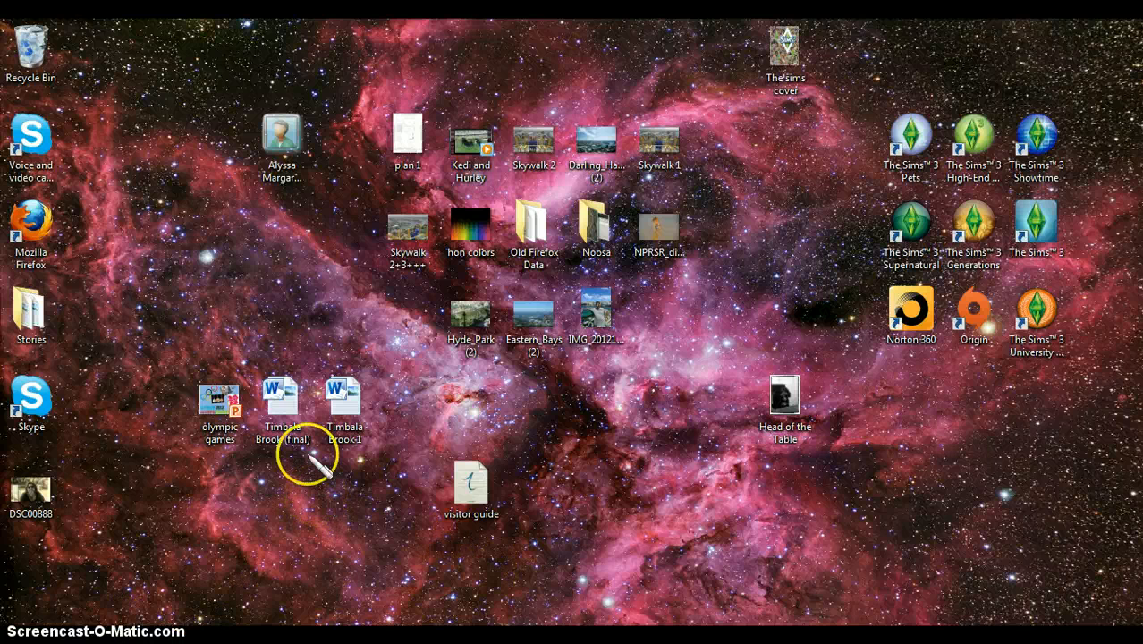
{"action": "mouse_move", "coordinate": [49, 603]}
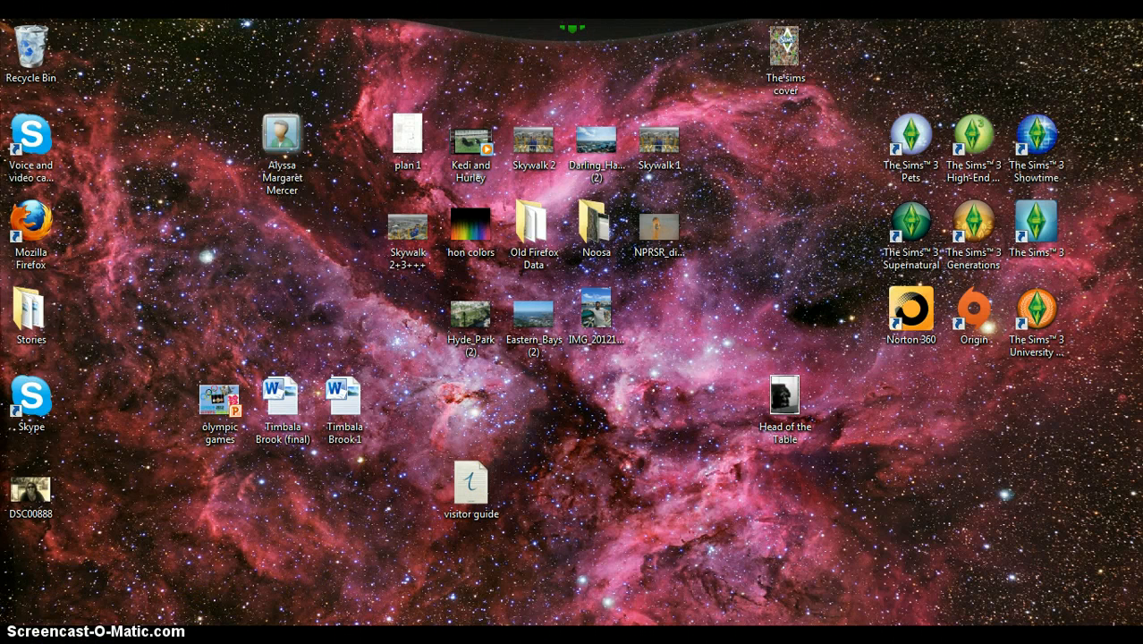
- Open Games Explorer from the Start menu to list the installed games
{"action": "left_click", "coordinate": [18, 635]}
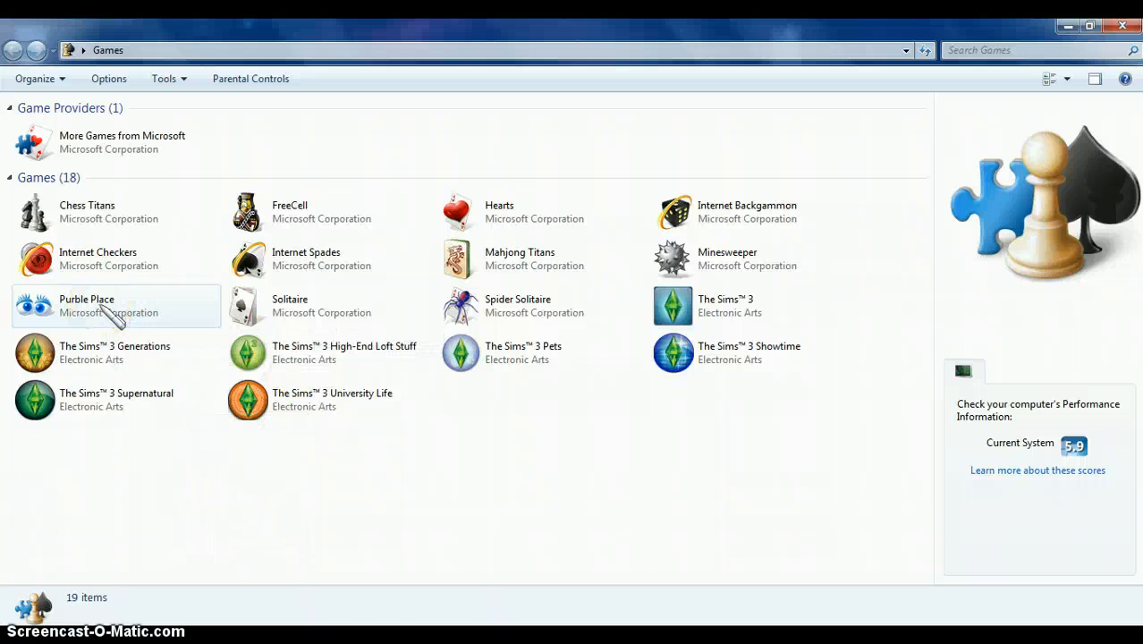
- Launch Purble Place from the games list and enter the Purble Pairs memory game
{"action": "left_click", "coordinate": [87, 304]}
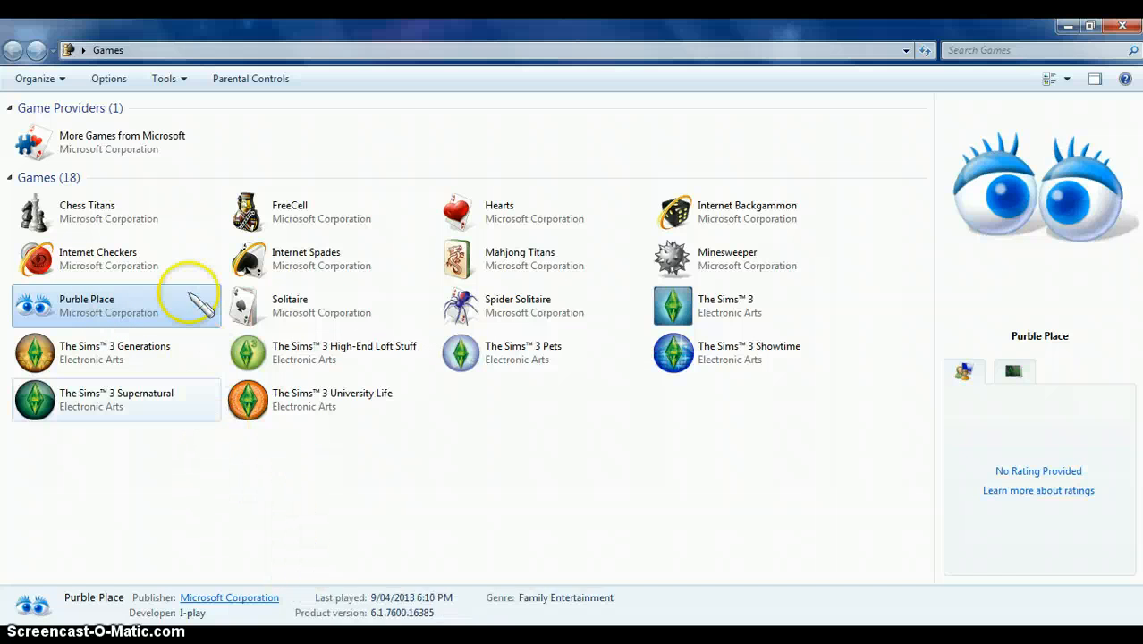
{"action": "double_click", "coordinate": [86, 305]}
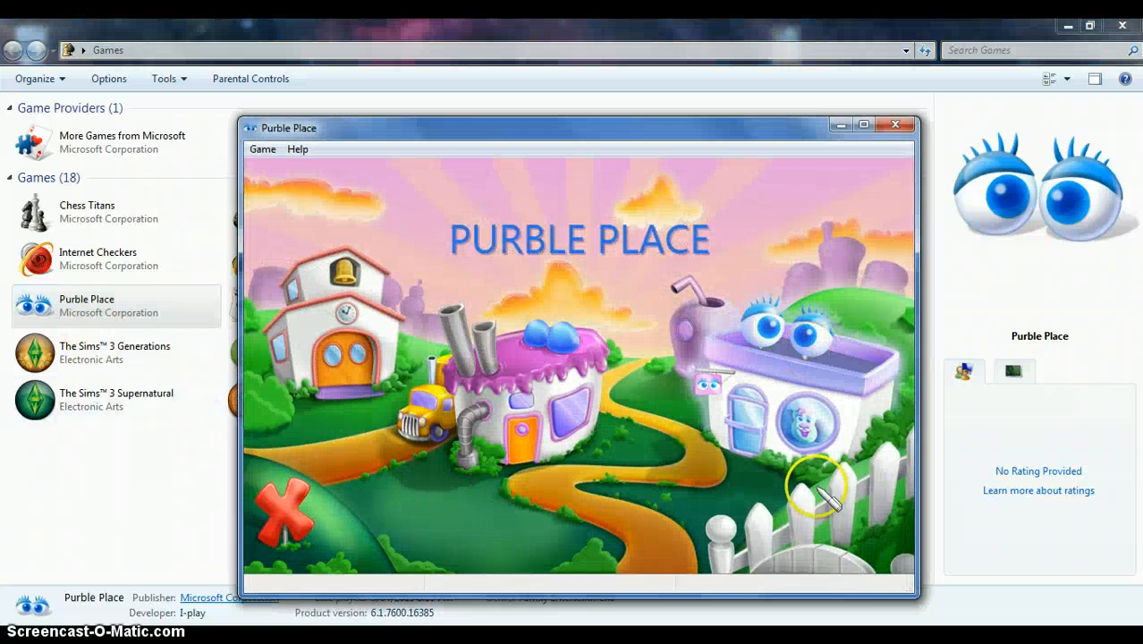
{"action": "left_click", "coordinate": [863, 124]}
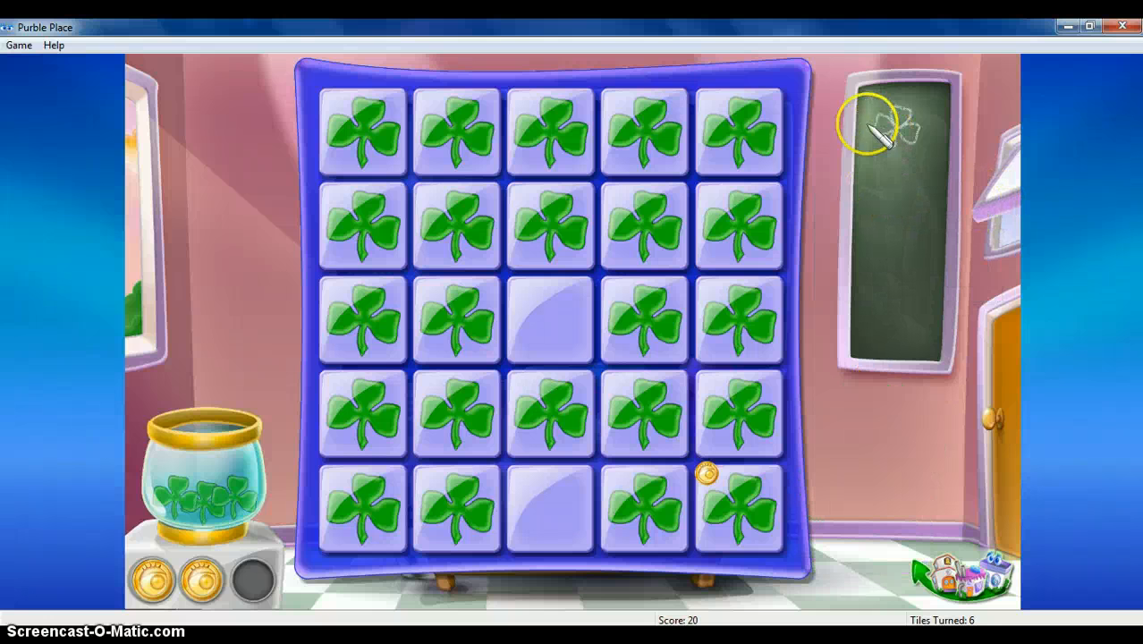
- Turn tiles two at a time to clear six pairs, reaching a score of 160
{"action": "left_click", "coordinate": [361, 131]}
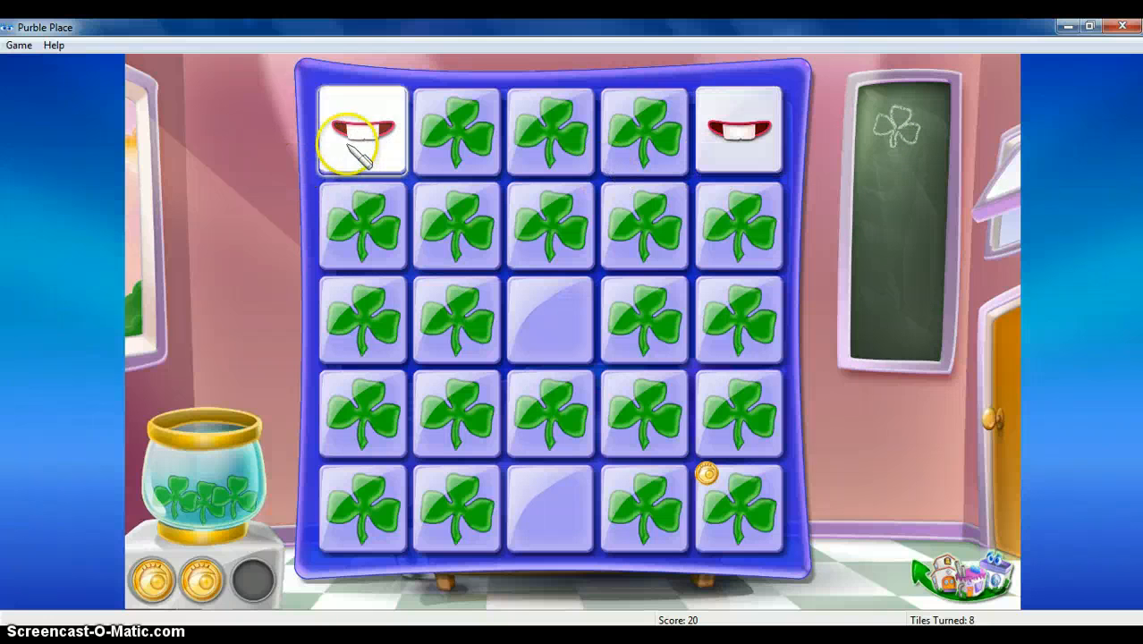
{"action": "left_click", "coordinate": [738, 510]}
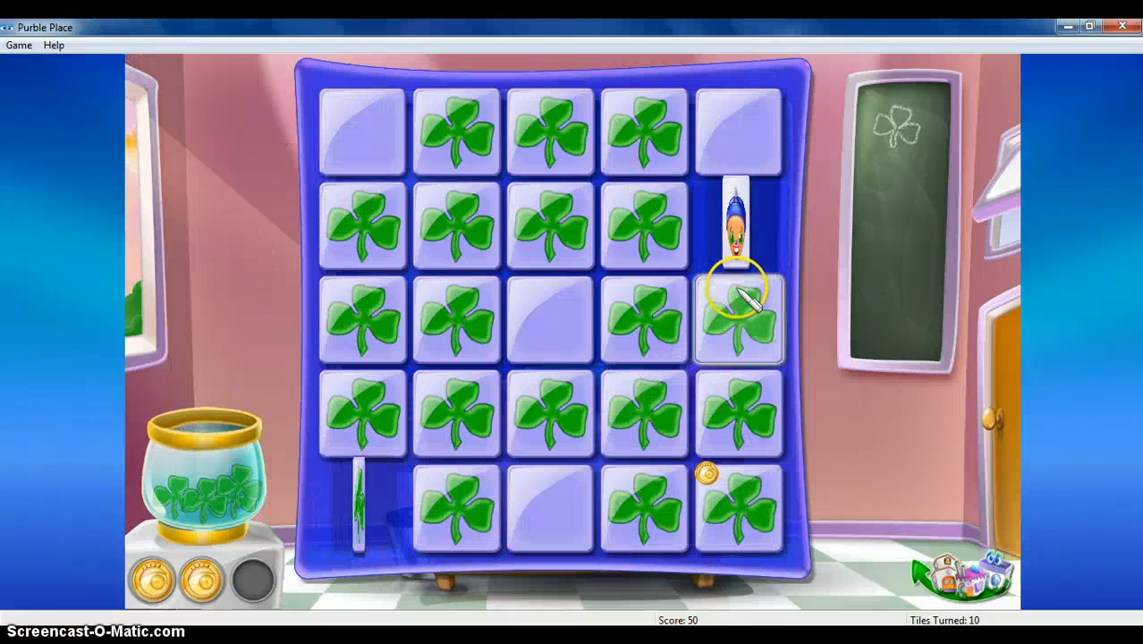
{"action": "left_click", "coordinate": [363, 318]}
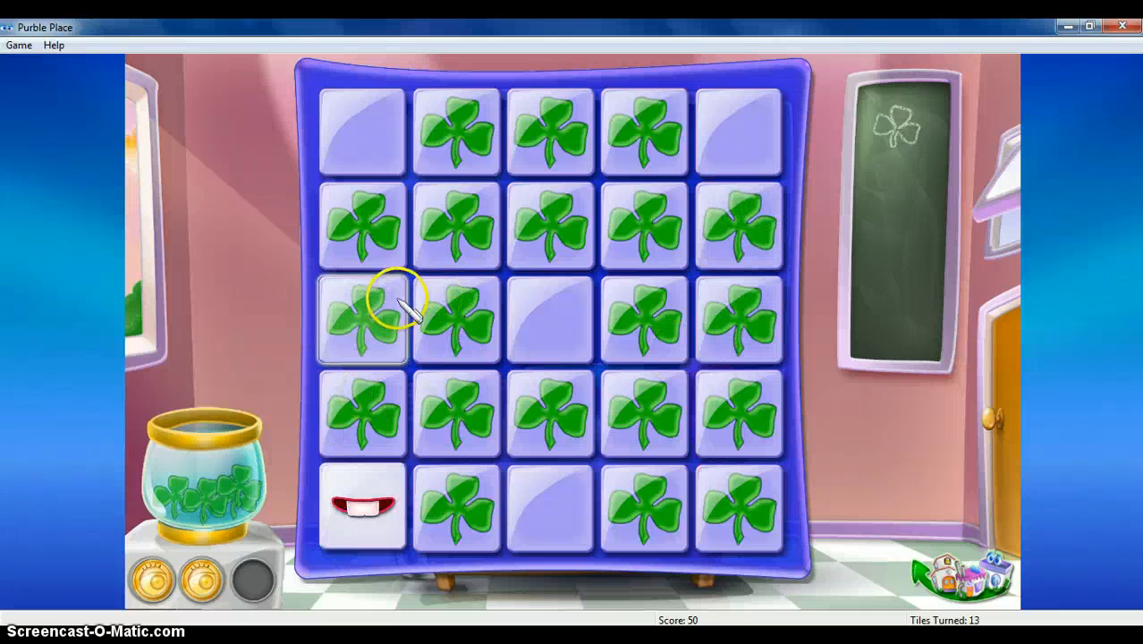
{"action": "left_click", "coordinate": [362, 319]}
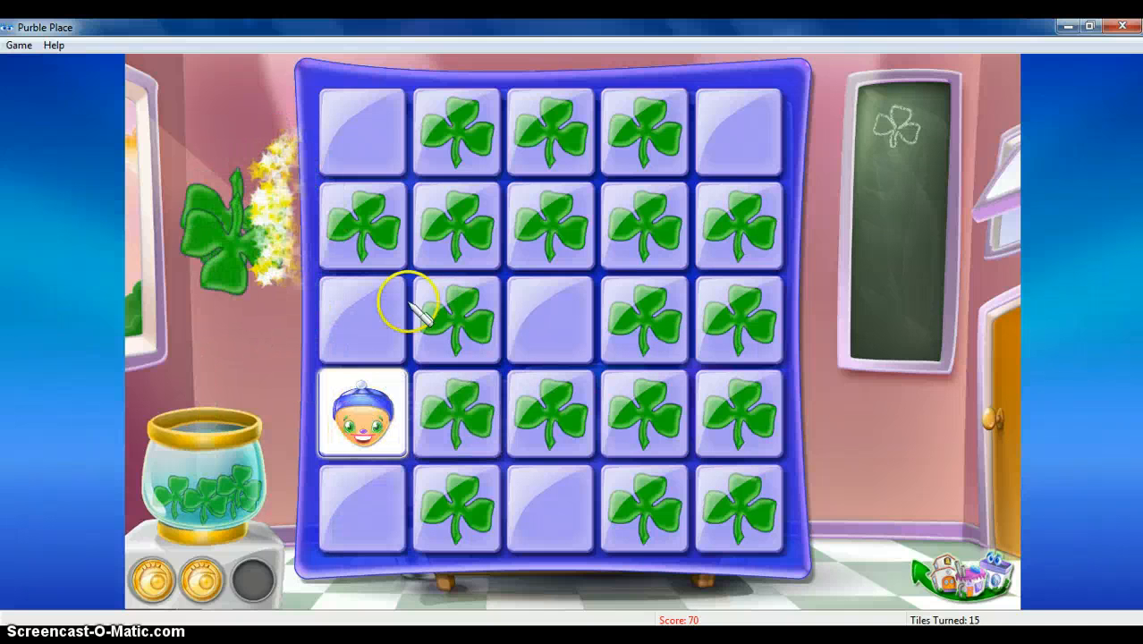
{"action": "left_click", "coordinate": [642, 131]}
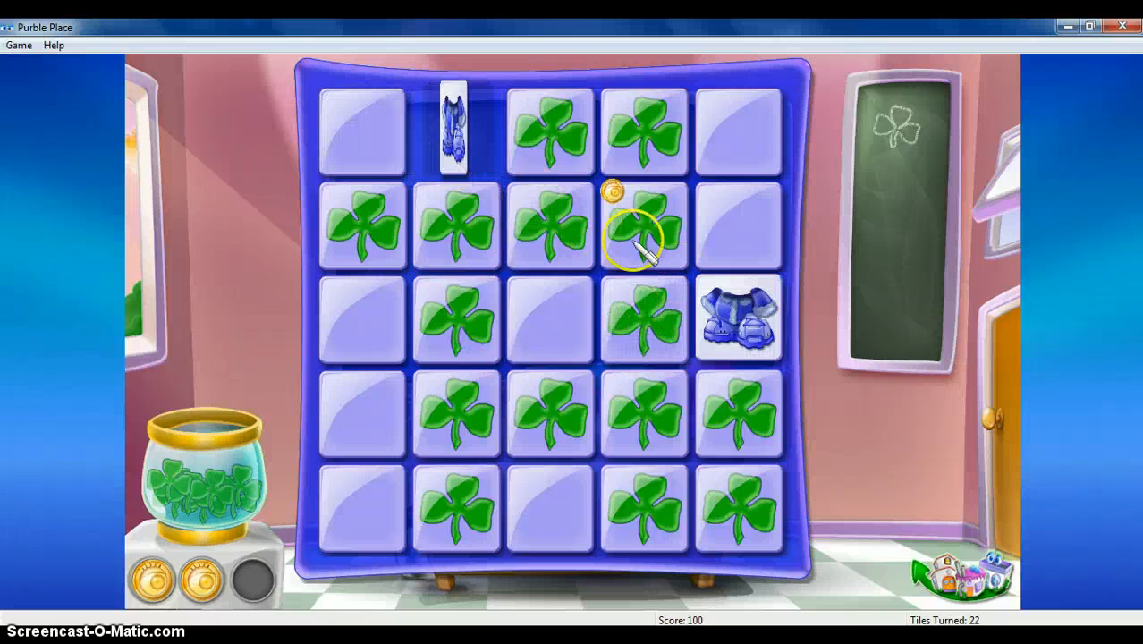
{"action": "left_click", "coordinate": [644, 223]}
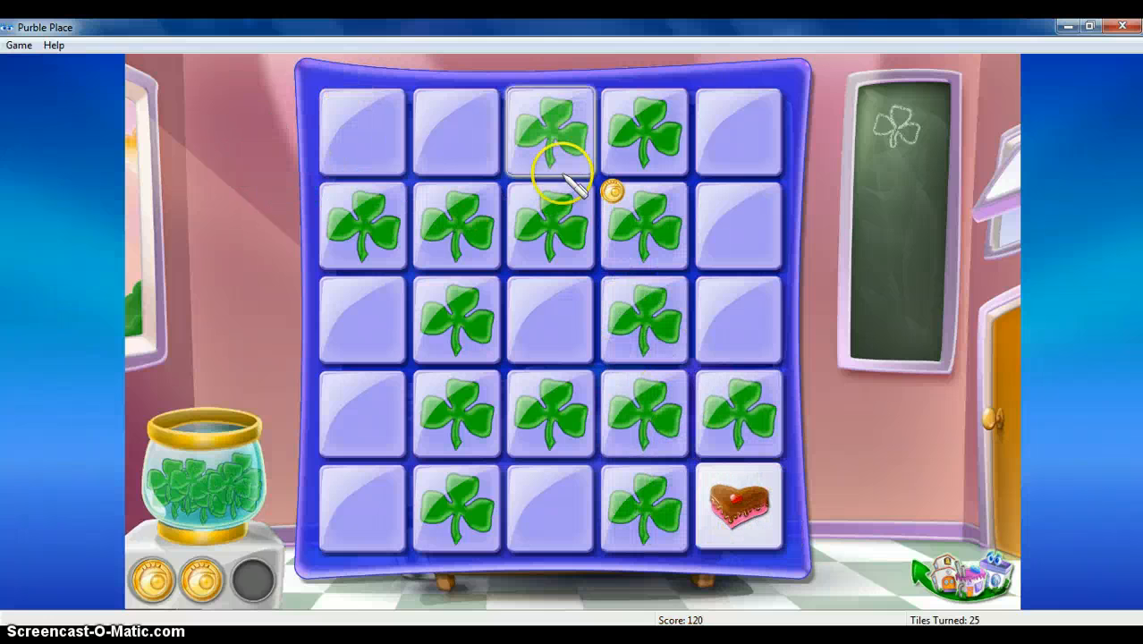
{"action": "left_click", "coordinate": [549, 130]}
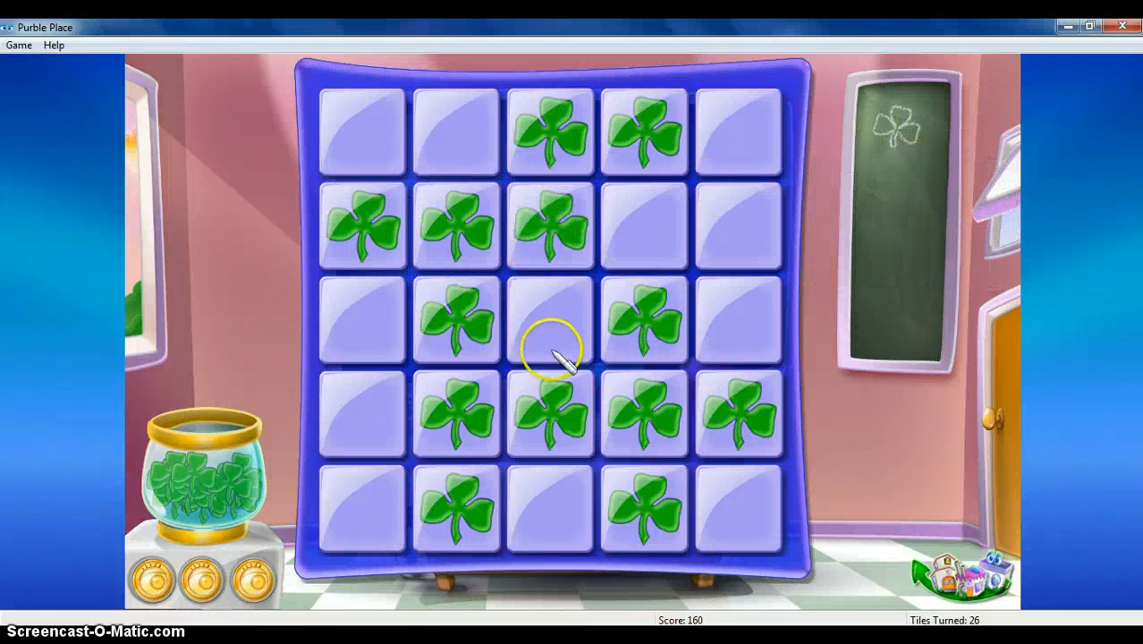
{"action": "left_click", "coordinate": [550, 319]}
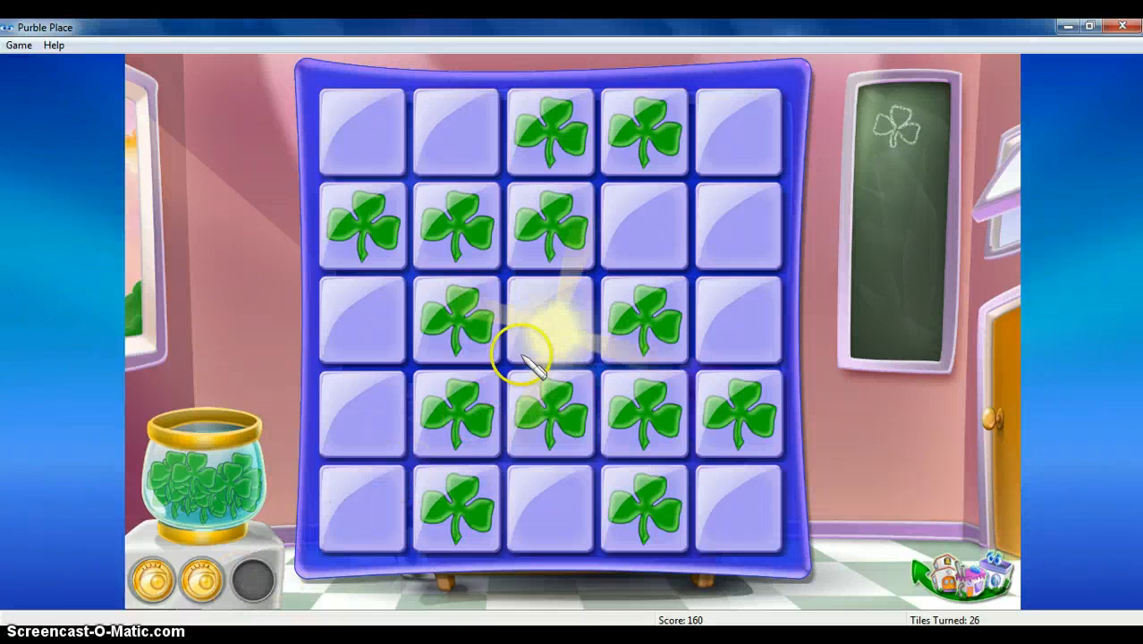
{"action": "left_click", "coordinate": [550, 318]}
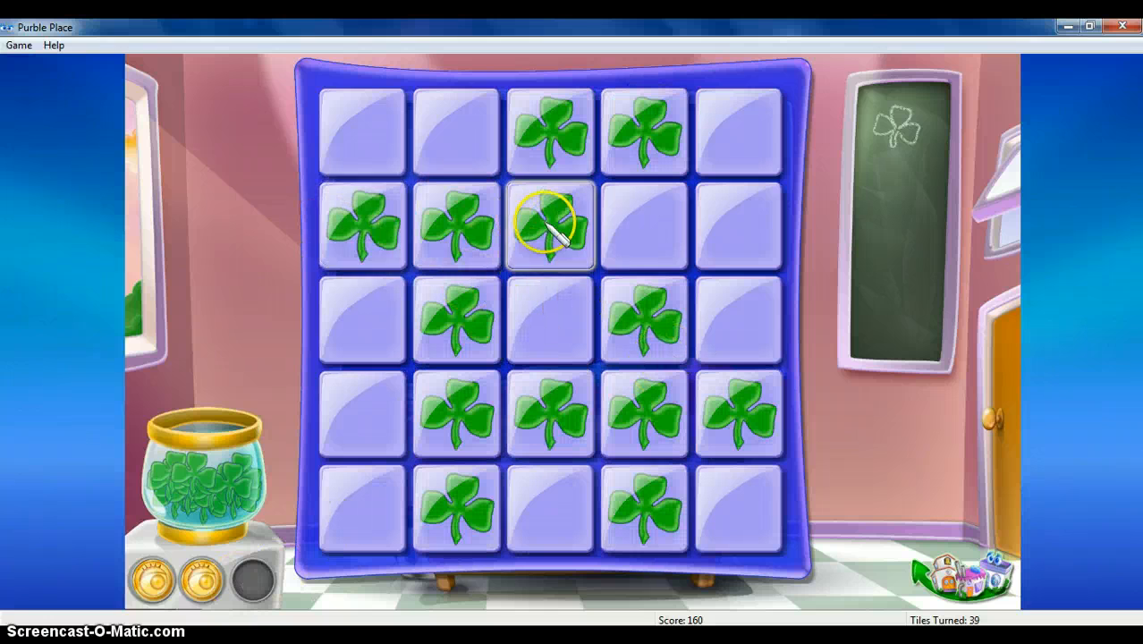
- Match the remaining tiles, pairing the joker with a face tile, until the board is empty
{"action": "left_click", "coordinate": [456, 412]}
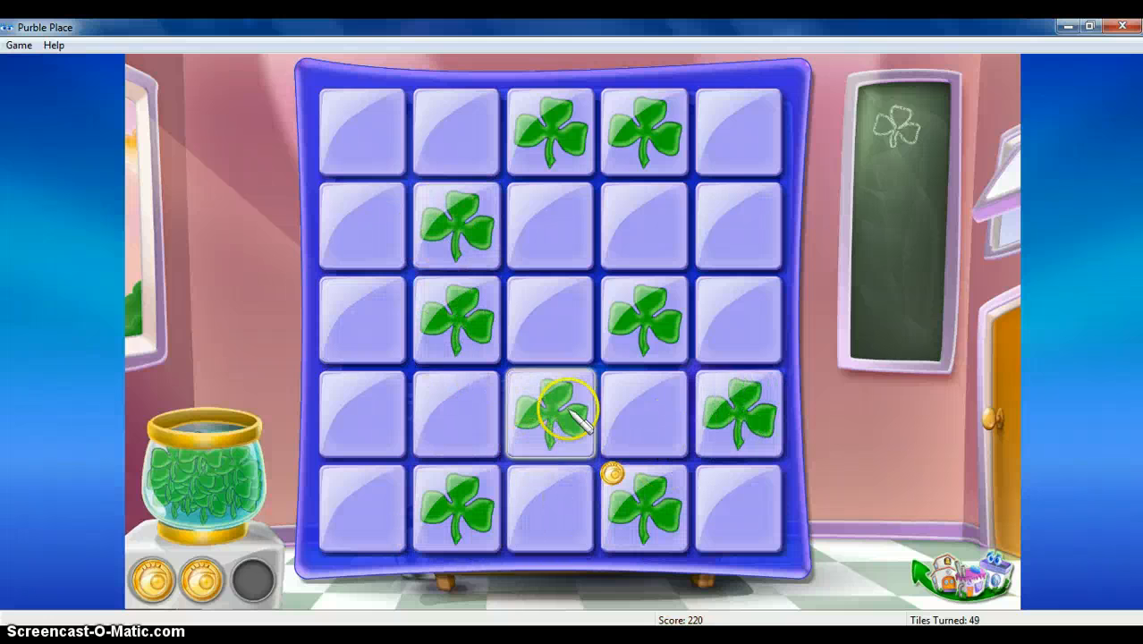
{"action": "left_click", "coordinate": [644, 132]}
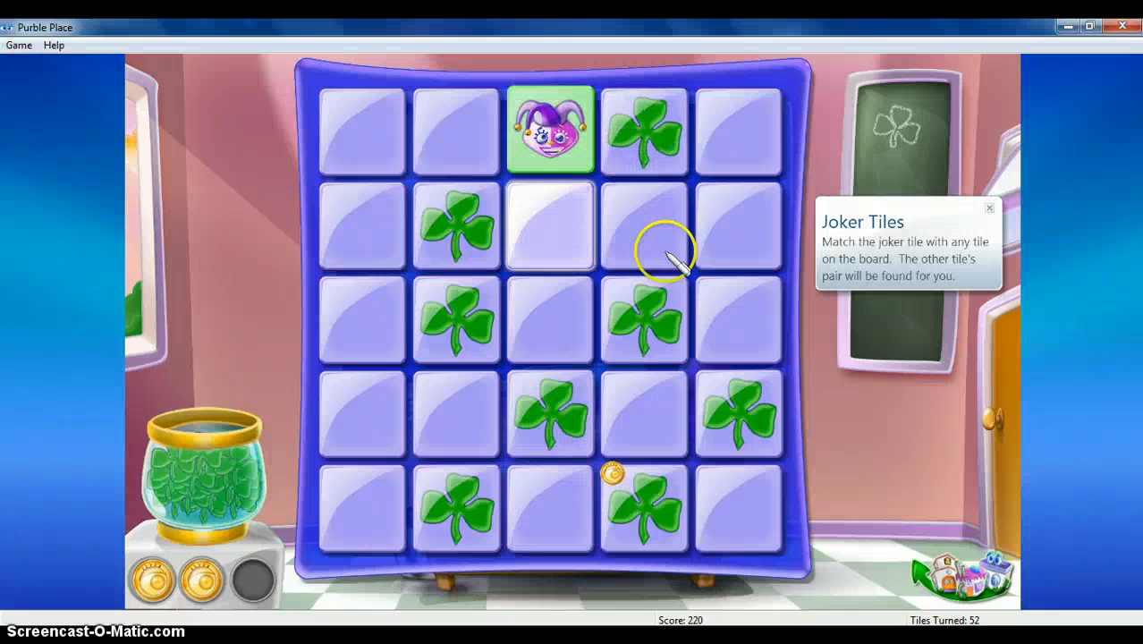
{"action": "left_click", "coordinate": [644, 318]}
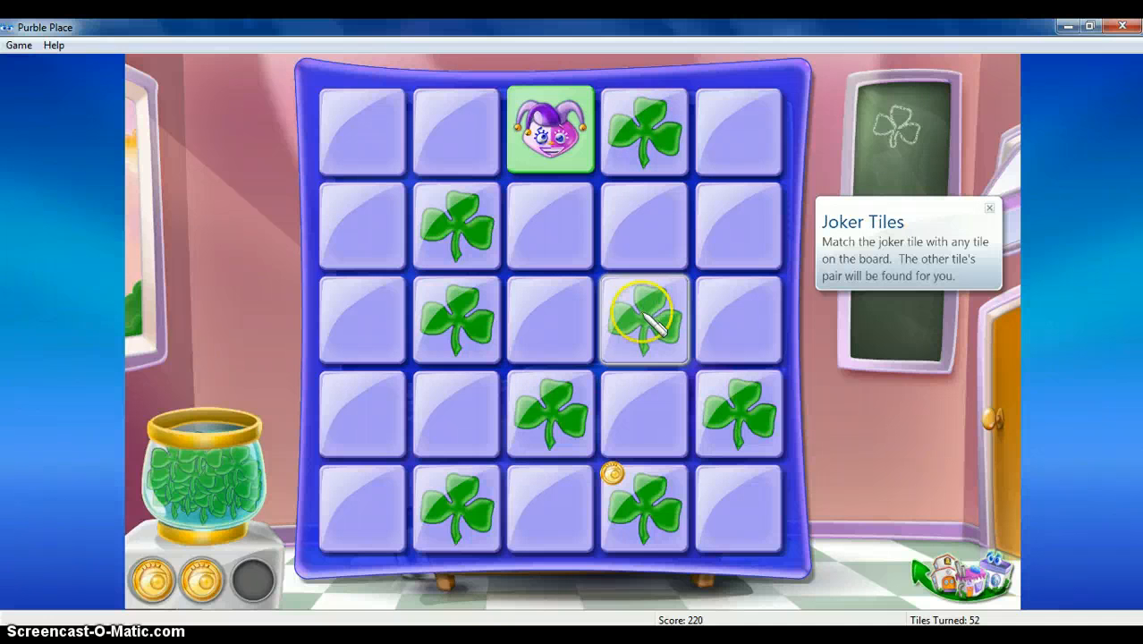
{"action": "left_click", "coordinate": [644, 319]}
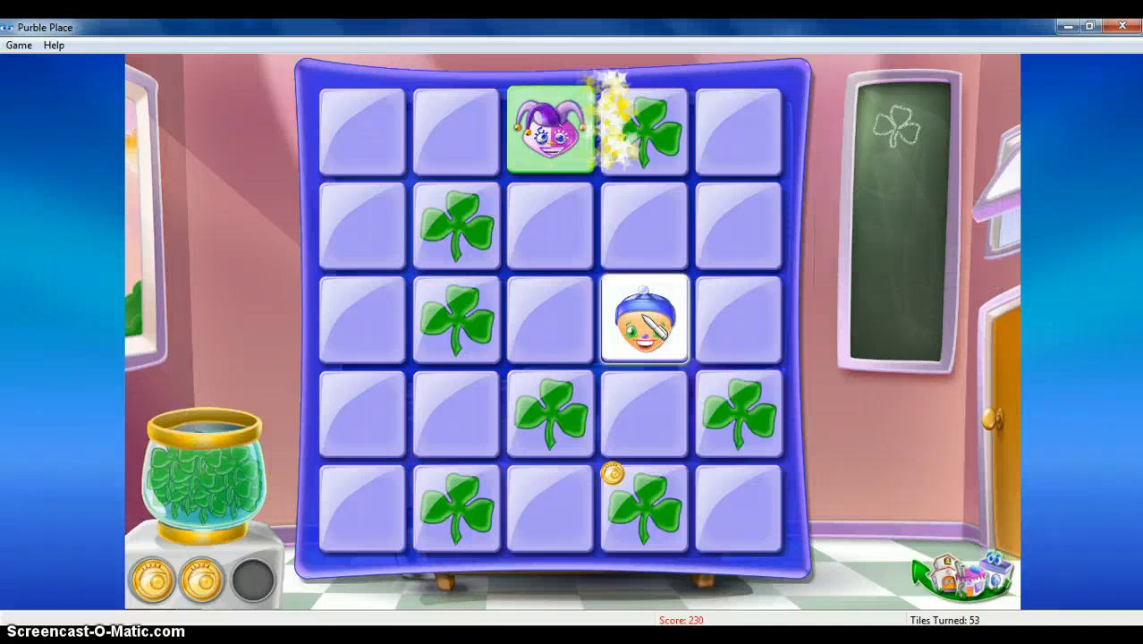
{"action": "left_click", "coordinate": [456, 223]}
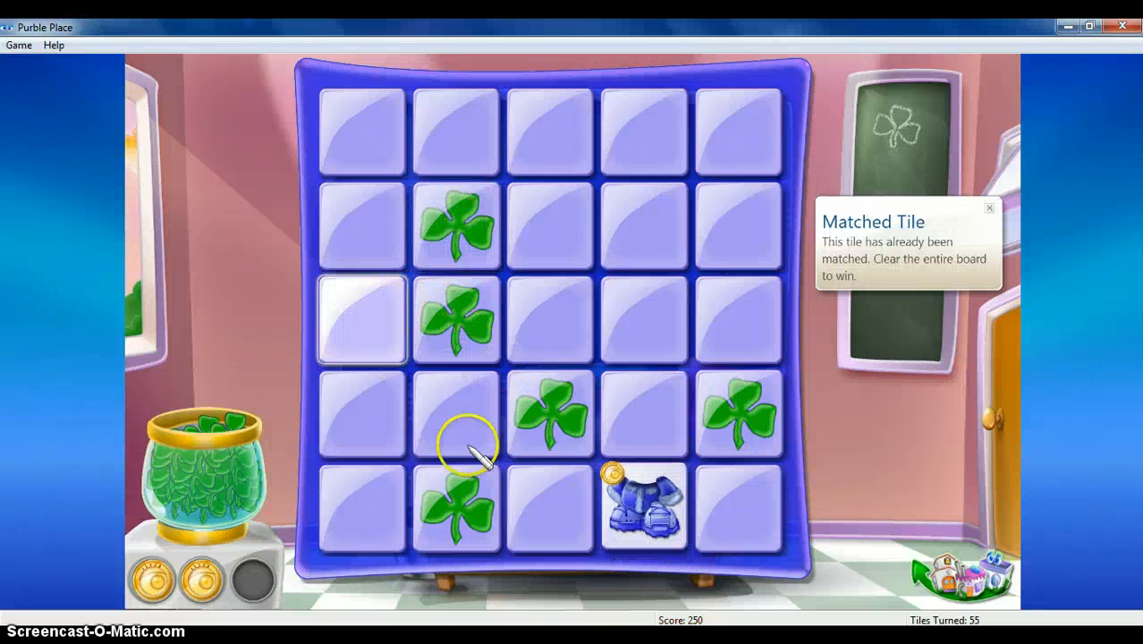
{"action": "left_click", "coordinate": [737, 412]}
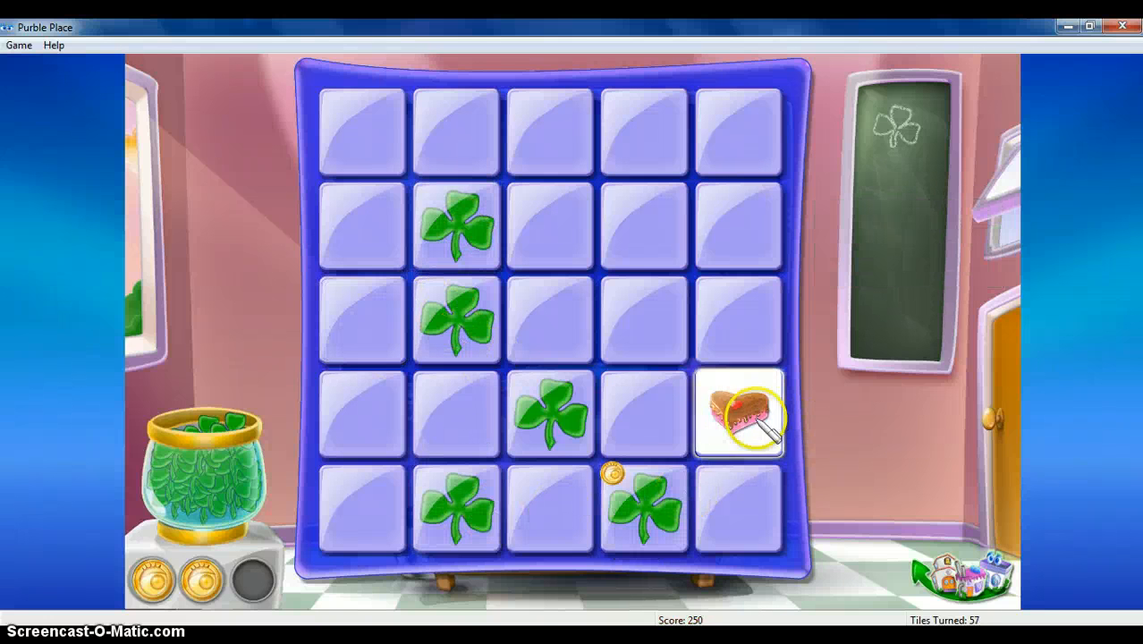
{"action": "left_click", "coordinate": [456, 226]}
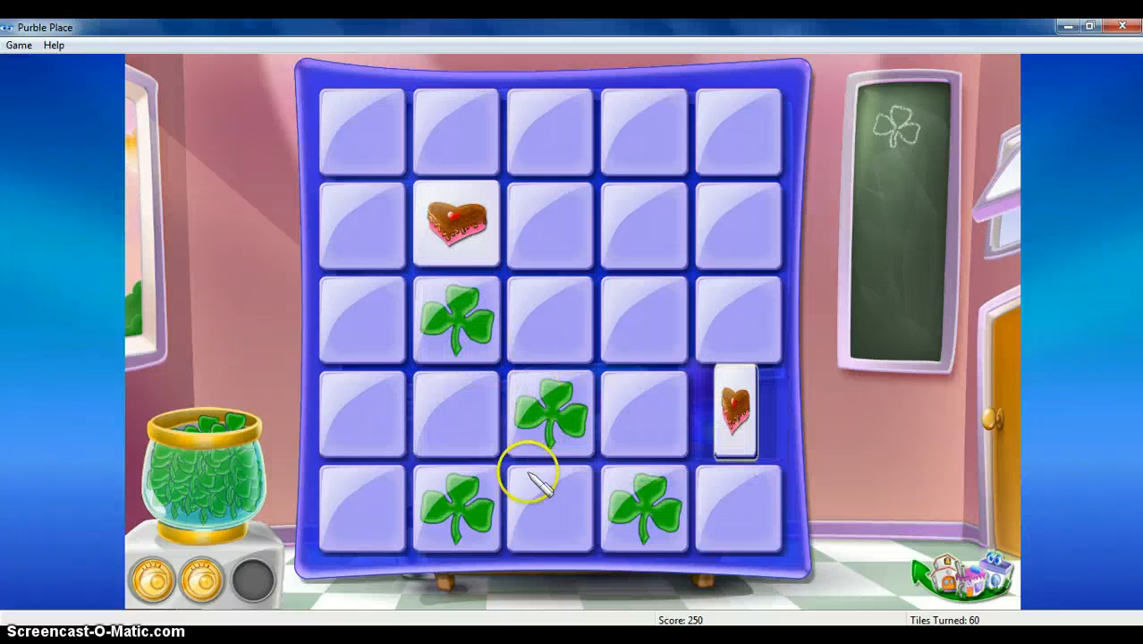
{"action": "left_click", "coordinate": [548, 412]}
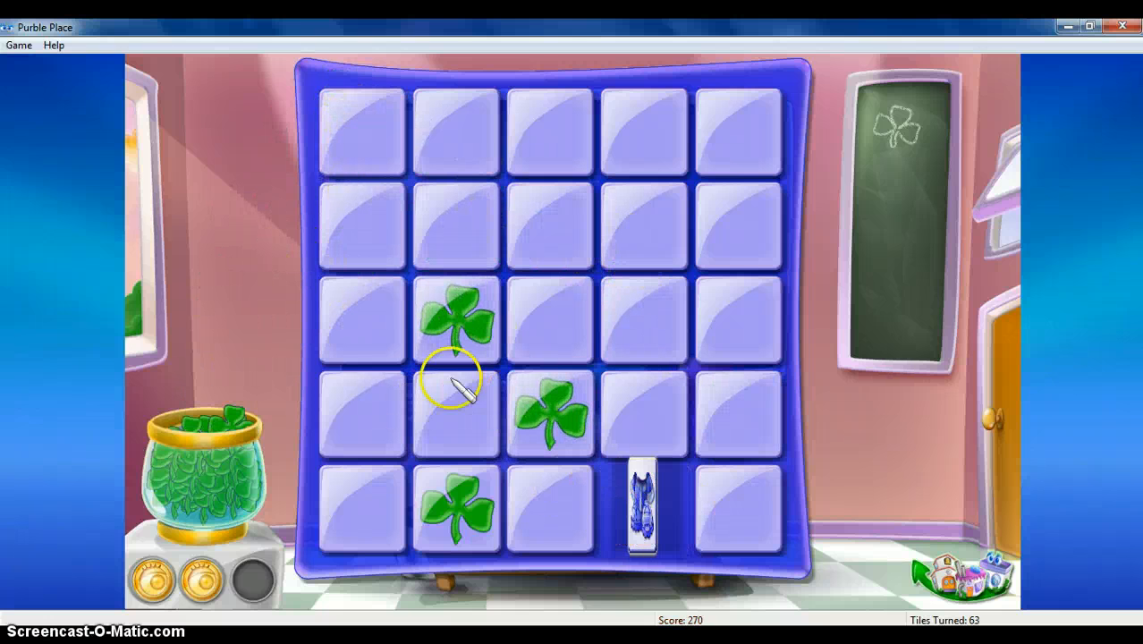
{"action": "left_click", "coordinate": [550, 412]}
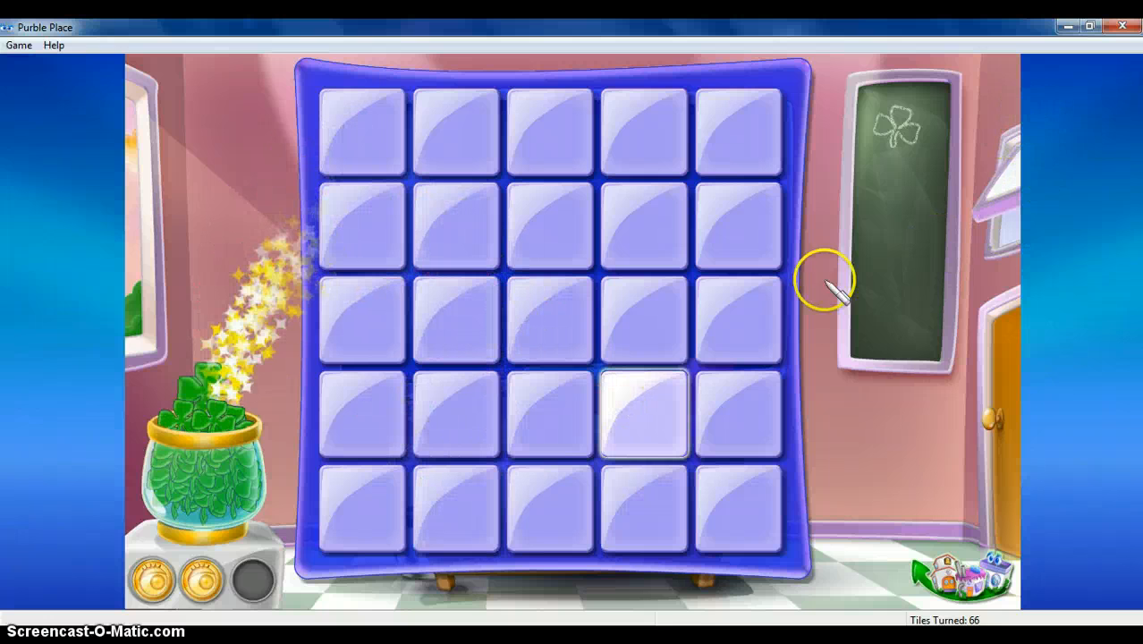
{"action": "left_click", "coordinate": [644, 412]}
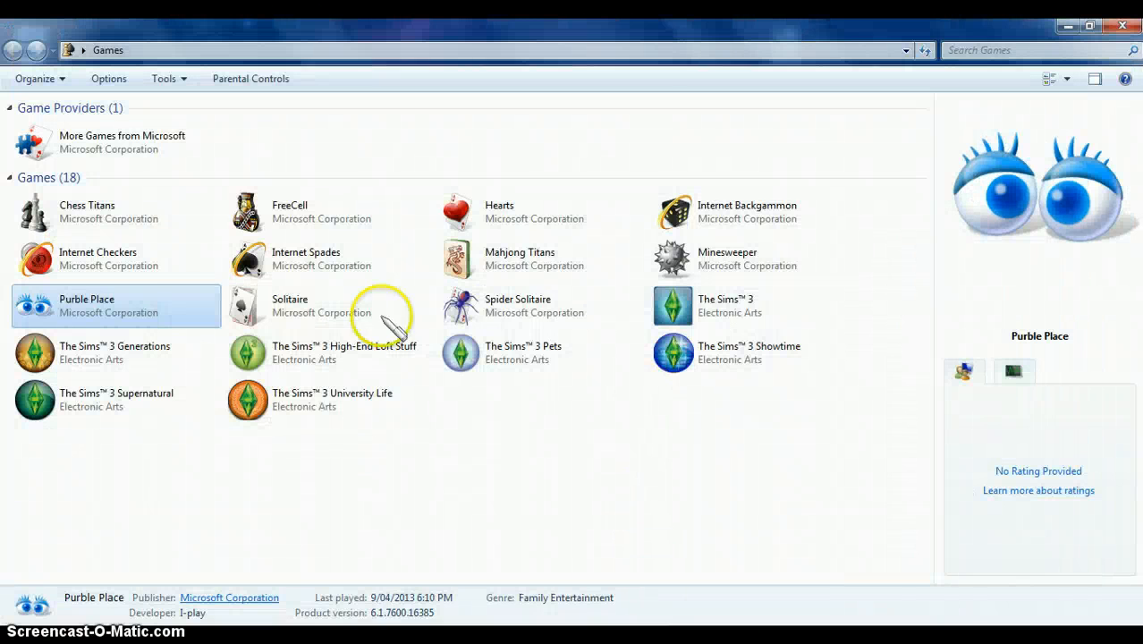
{"action": "mouse_move", "coordinate": [195, 428]}
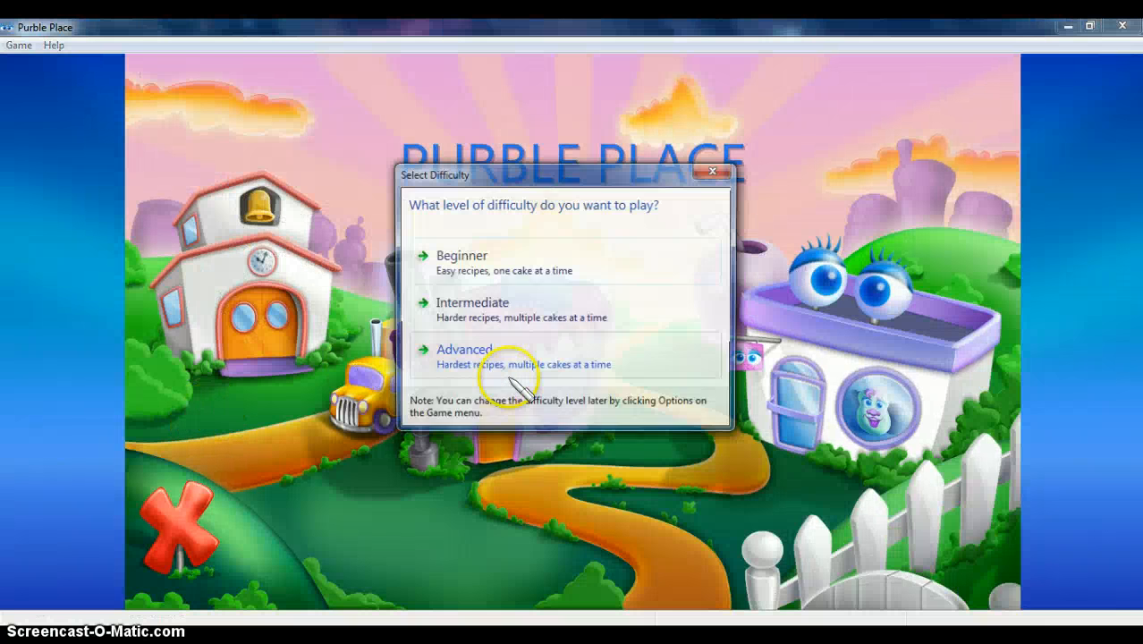
- Pick a difficulty level to start the cake factory game
{"action": "left_click", "coordinate": [464, 348]}
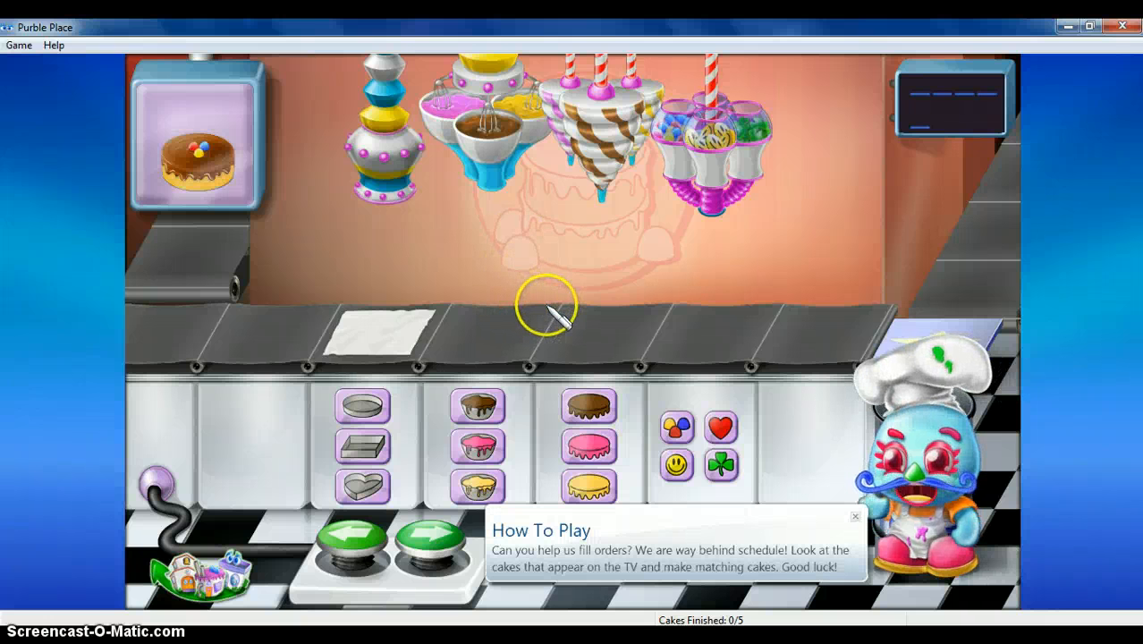
{"action": "mouse_move", "coordinate": [260, 174]}
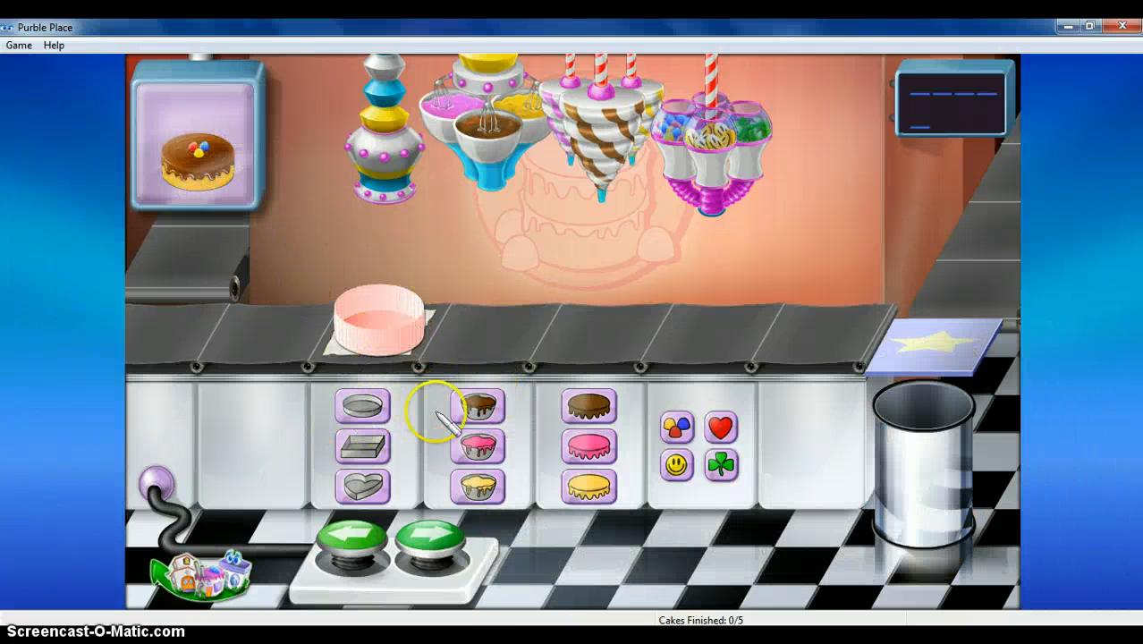
- Frost a yellow cake with chocolate, add candies and box it
{"action": "left_click", "coordinate": [434, 535]}
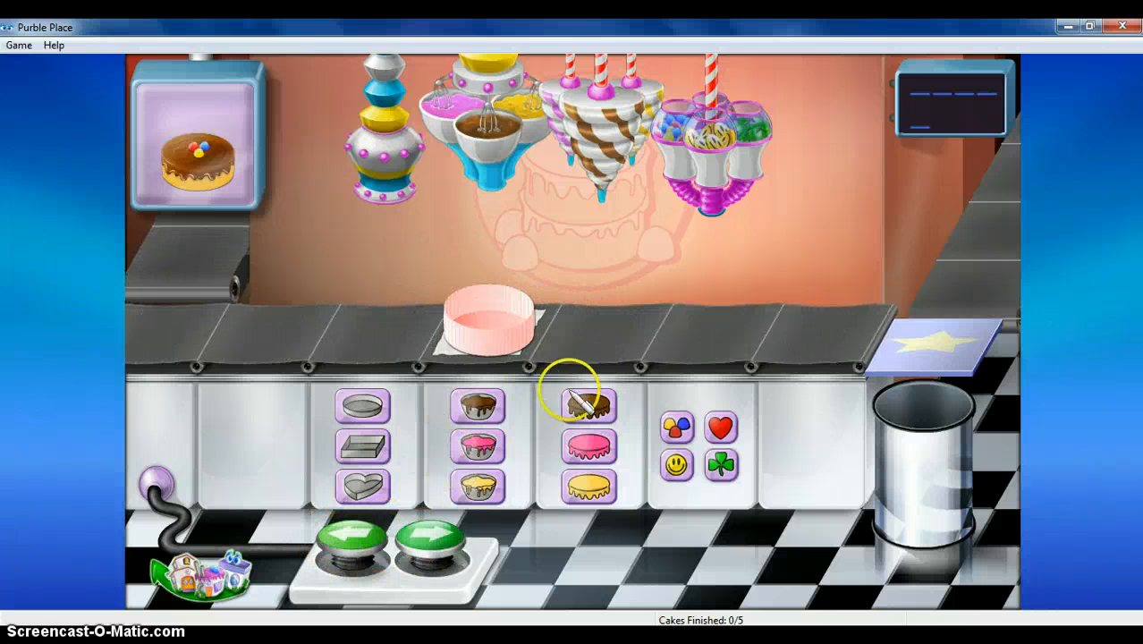
{"action": "left_click", "coordinate": [433, 546]}
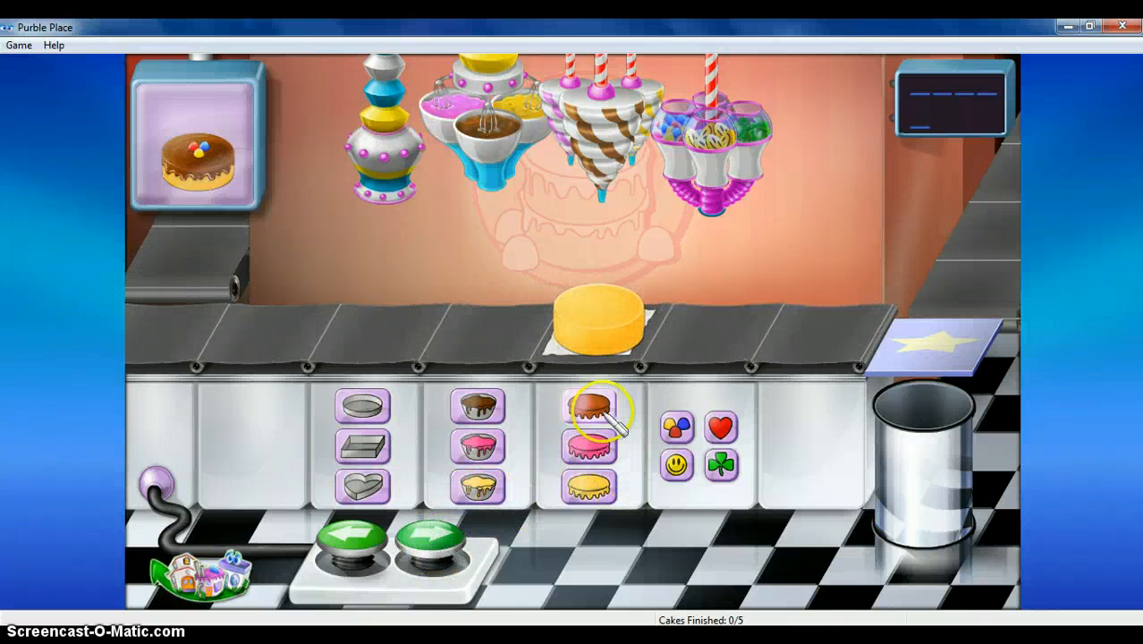
{"action": "left_click", "coordinate": [589, 407]}
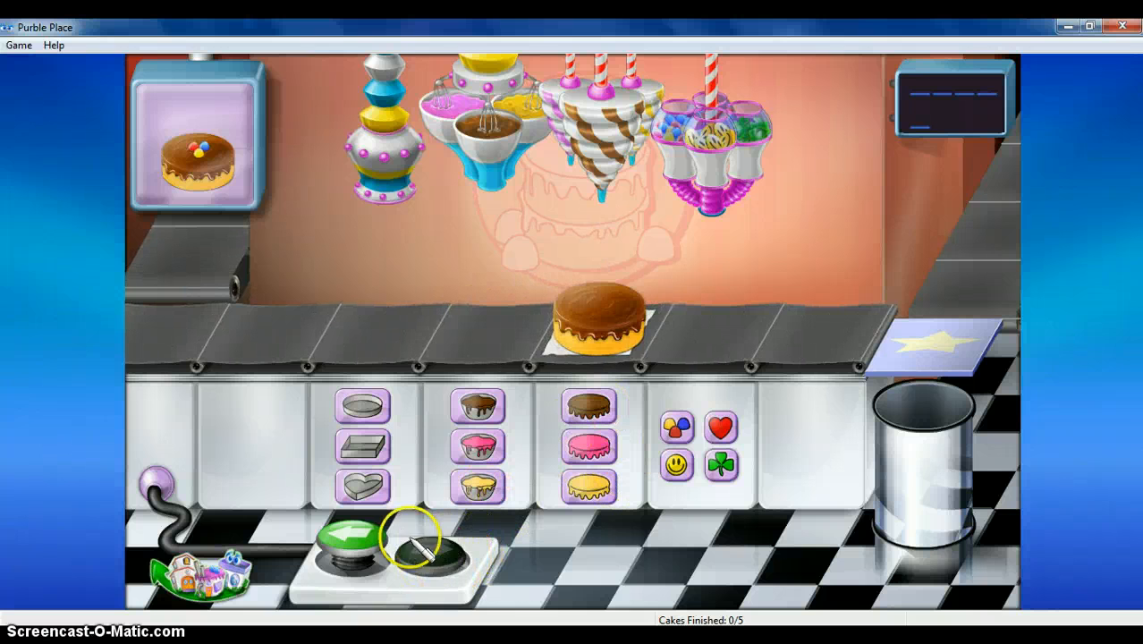
{"action": "left_click", "coordinate": [349, 536]}
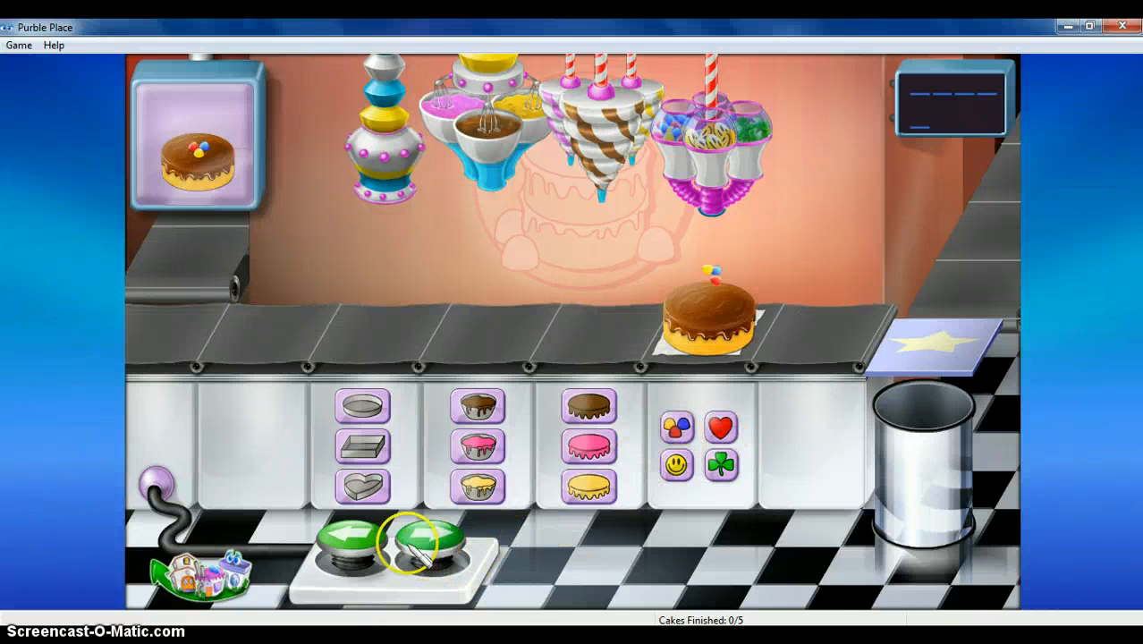
{"action": "left_click", "coordinate": [425, 545]}
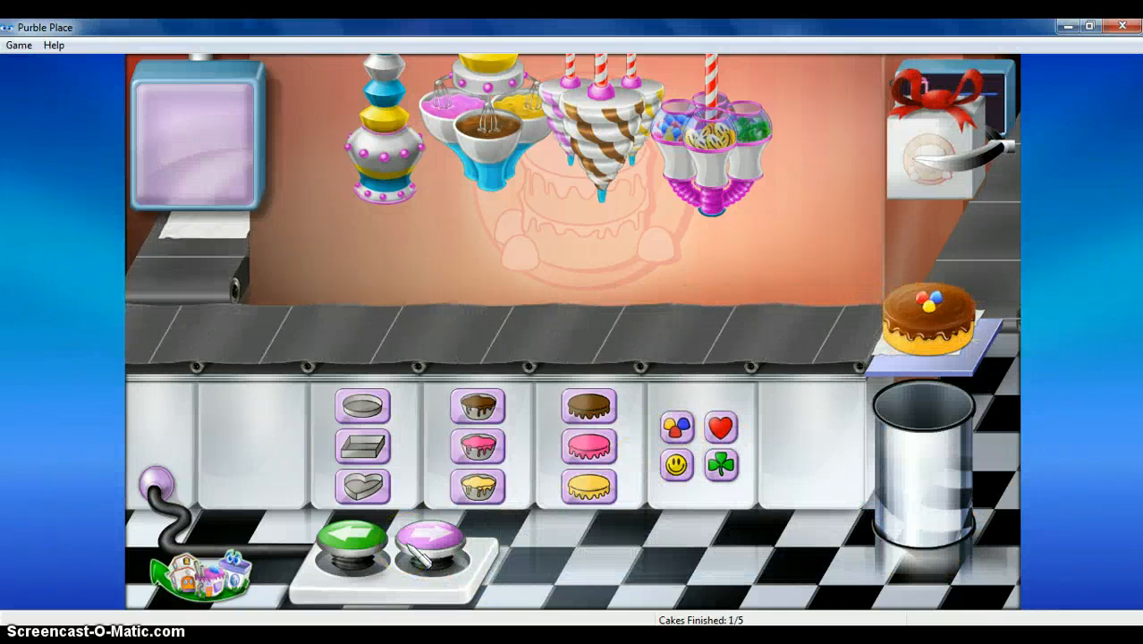
{"action": "left_click", "coordinate": [433, 537]}
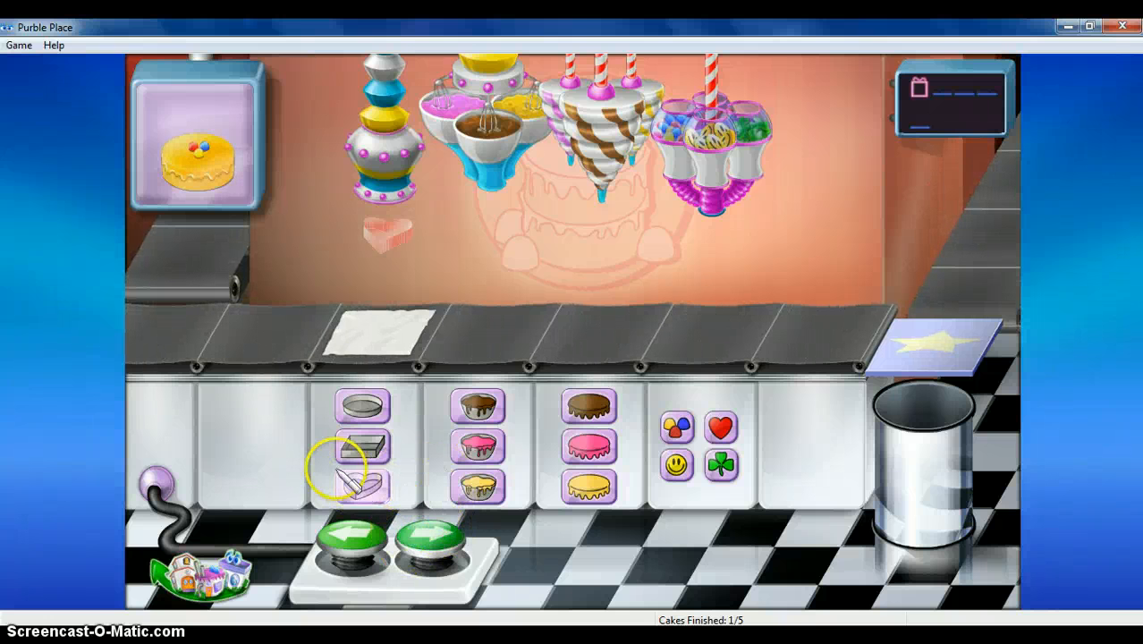
- Deliver a pink heart-shaped cake with a heart decoration, which the customer rejects
{"action": "left_click", "coordinate": [363, 483]}
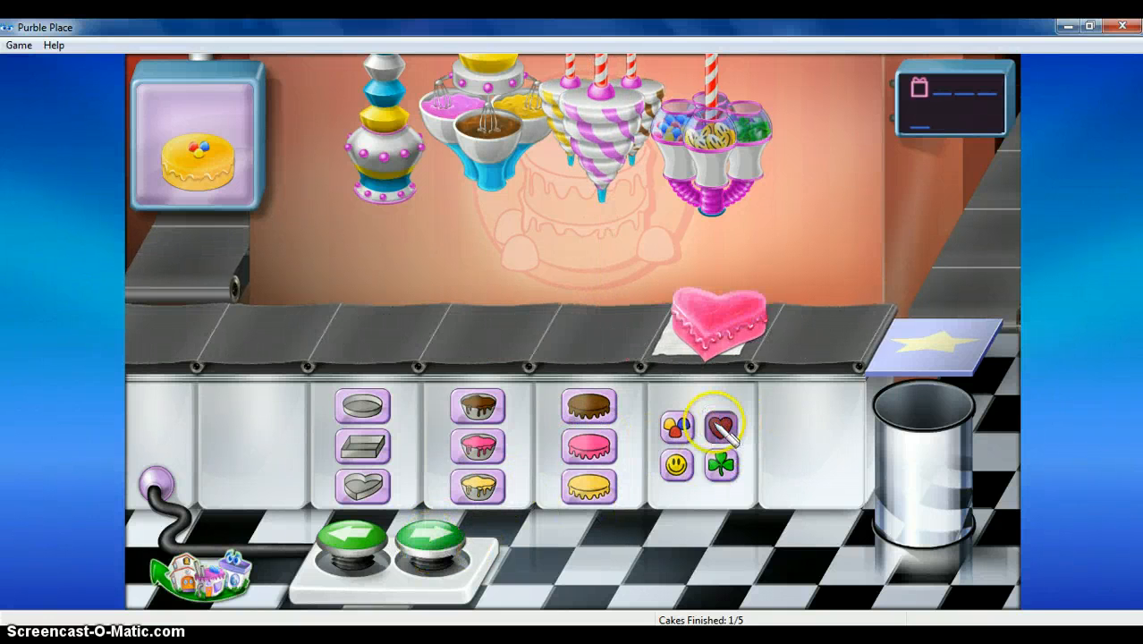
{"action": "left_click", "coordinate": [434, 554]}
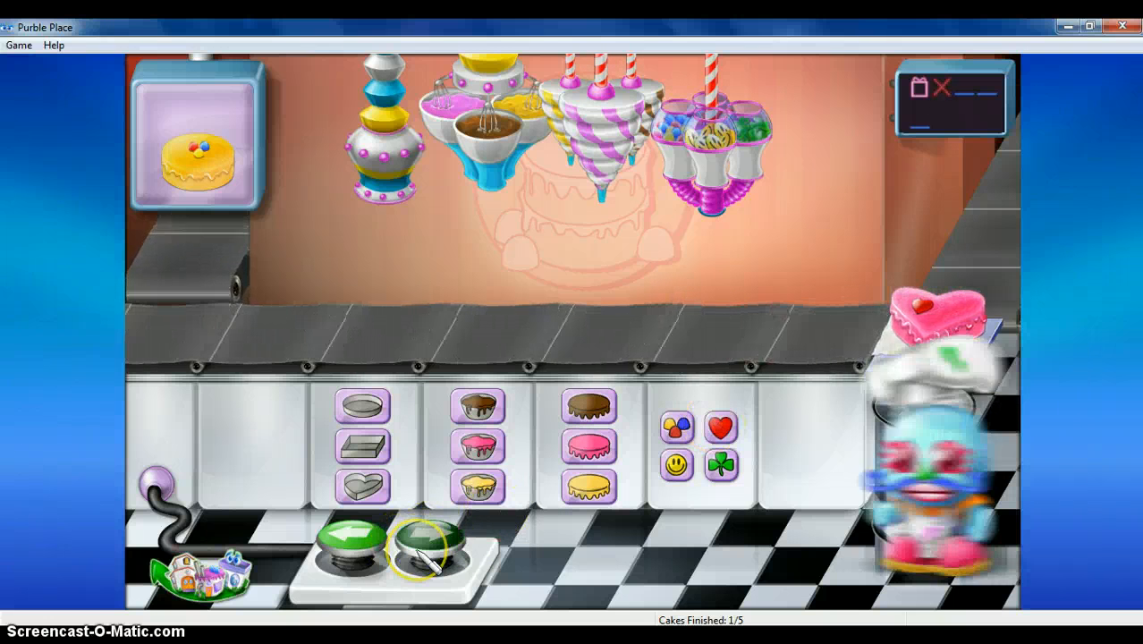
{"action": "left_click", "coordinate": [433, 552]}
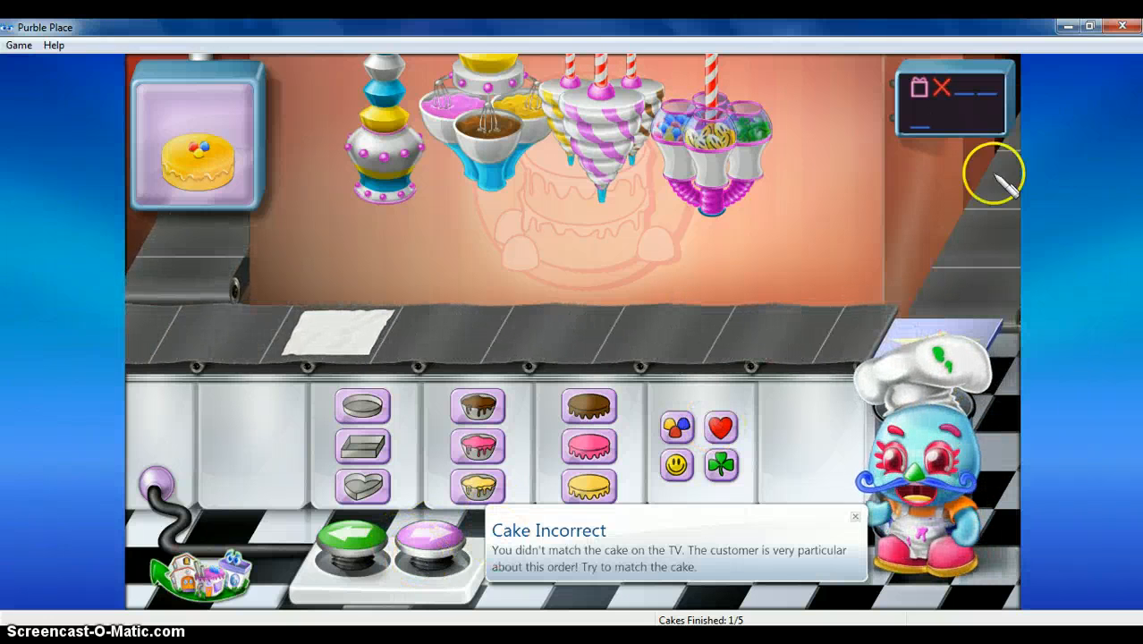
{"action": "left_click", "coordinate": [855, 516]}
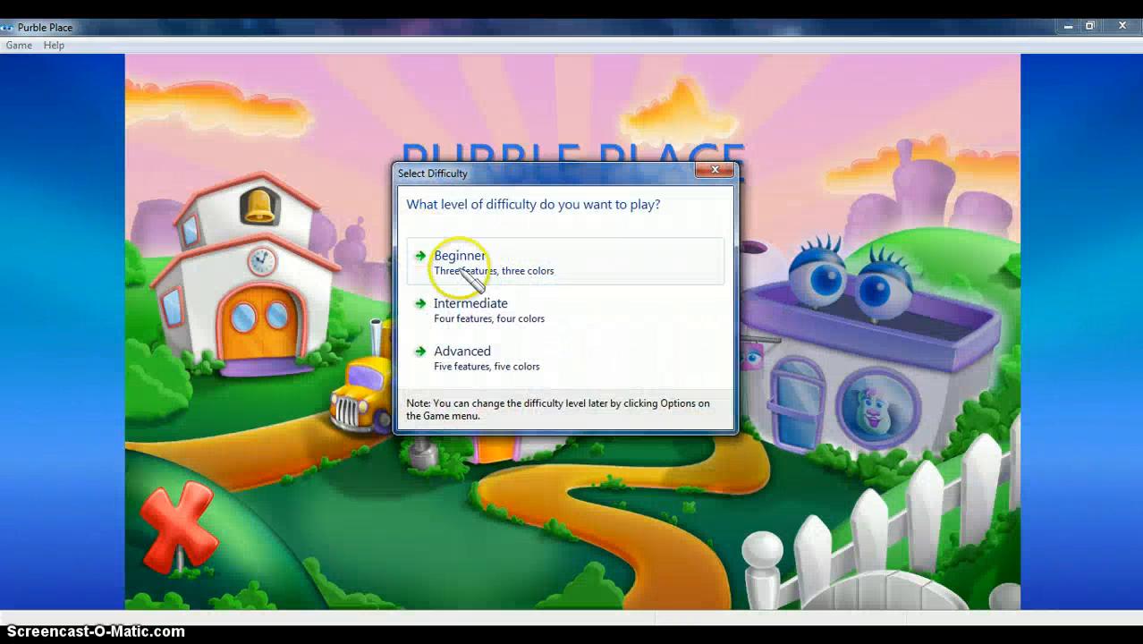
- Choose Beginner difficulty and dismiss the How To Play tip
{"action": "left_click", "coordinate": [458, 256]}
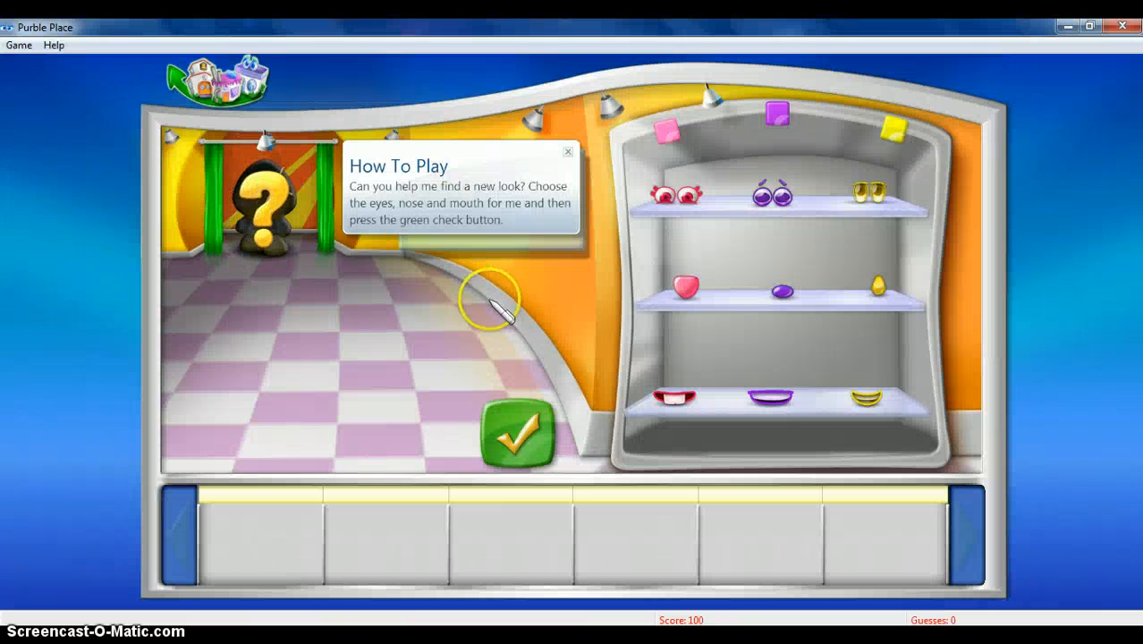
{"action": "left_click", "coordinate": [568, 151]}
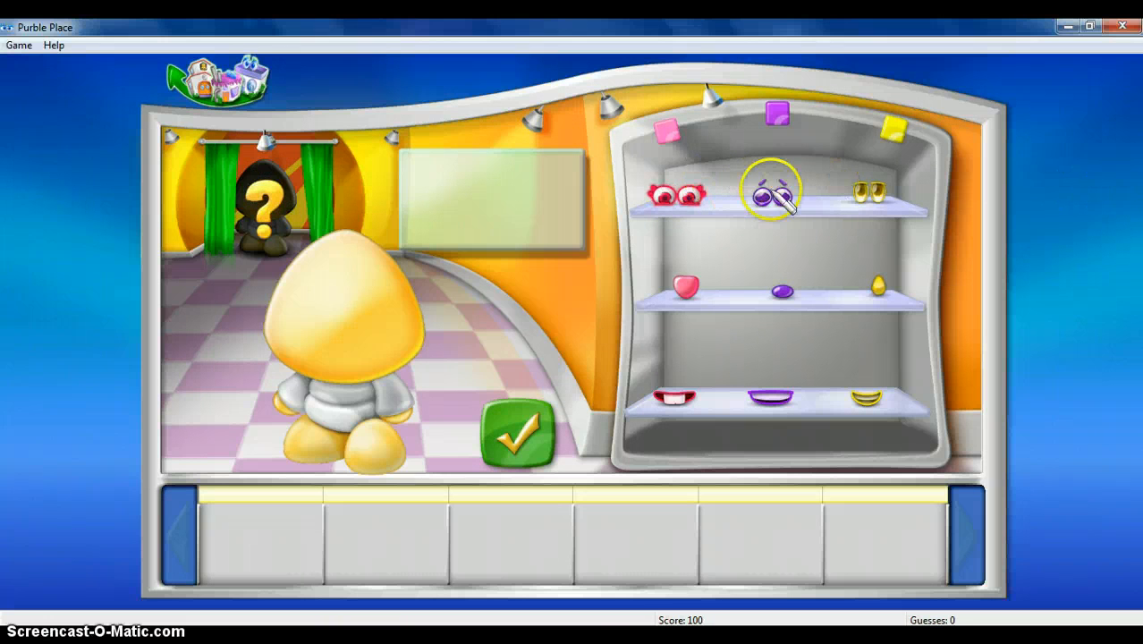
- Guess purple eyes, purple nose and red mouth over three tries, winning with 860
{"action": "left_click", "coordinate": [769, 191]}
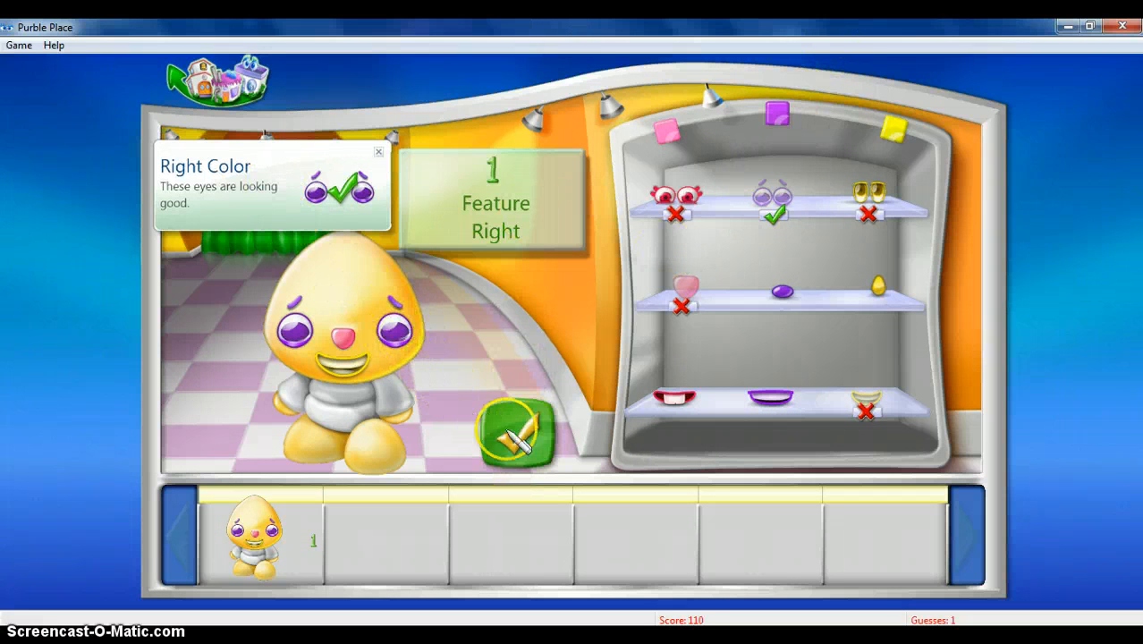
{"action": "left_click", "coordinate": [515, 436]}
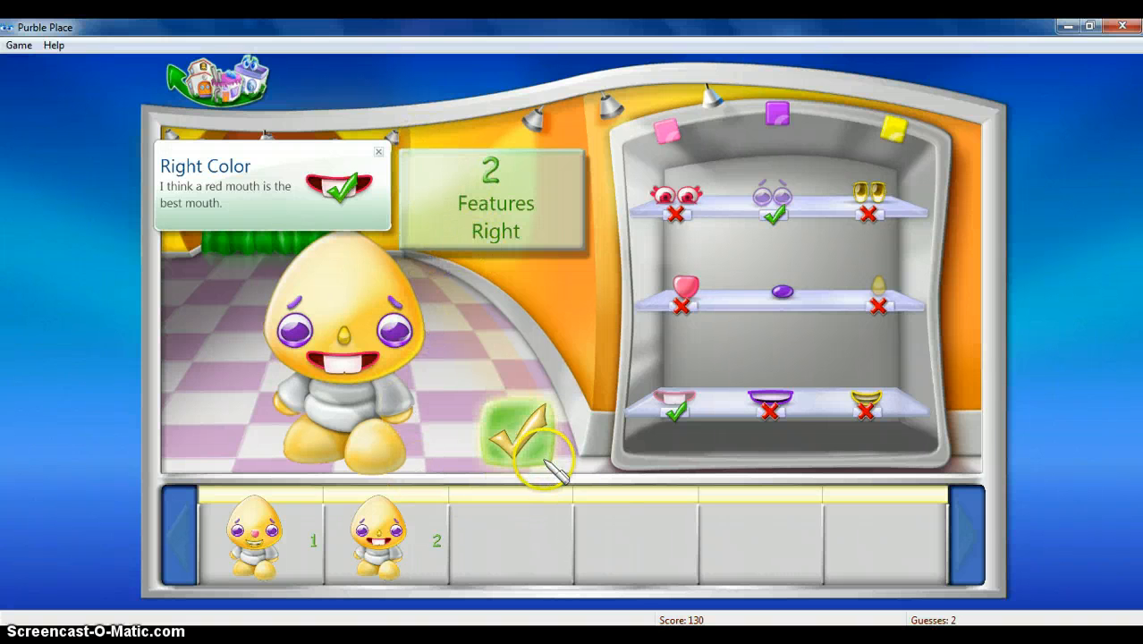
{"action": "left_click", "coordinate": [519, 439]}
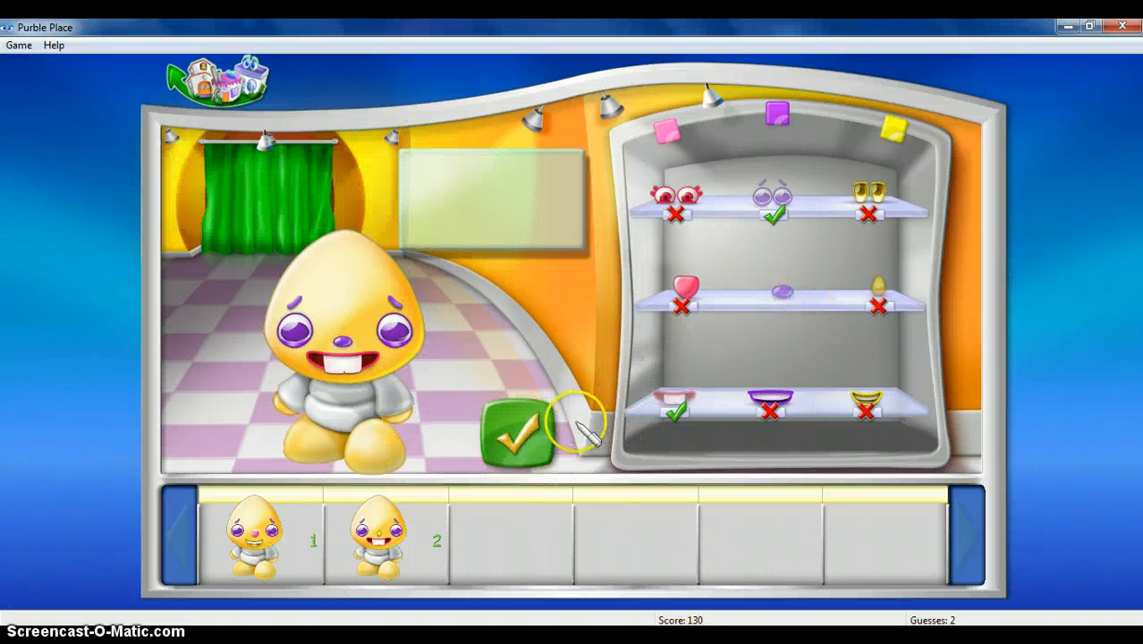
{"action": "left_click", "coordinate": [516, 435]}
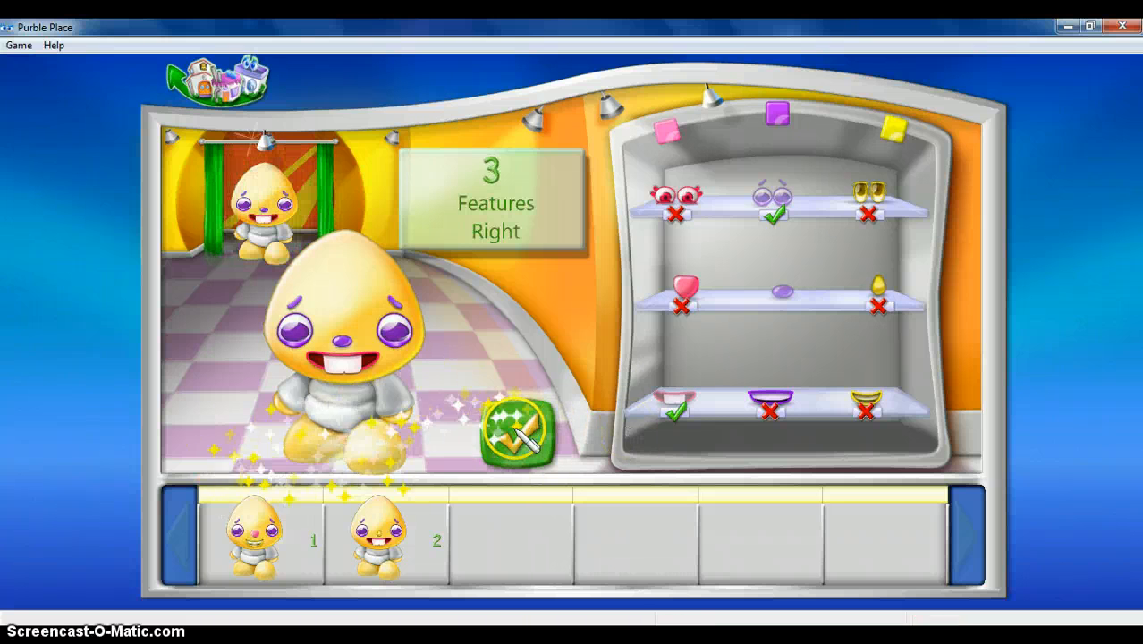
{"action": "left_click", "coordinate": [517, 436]}
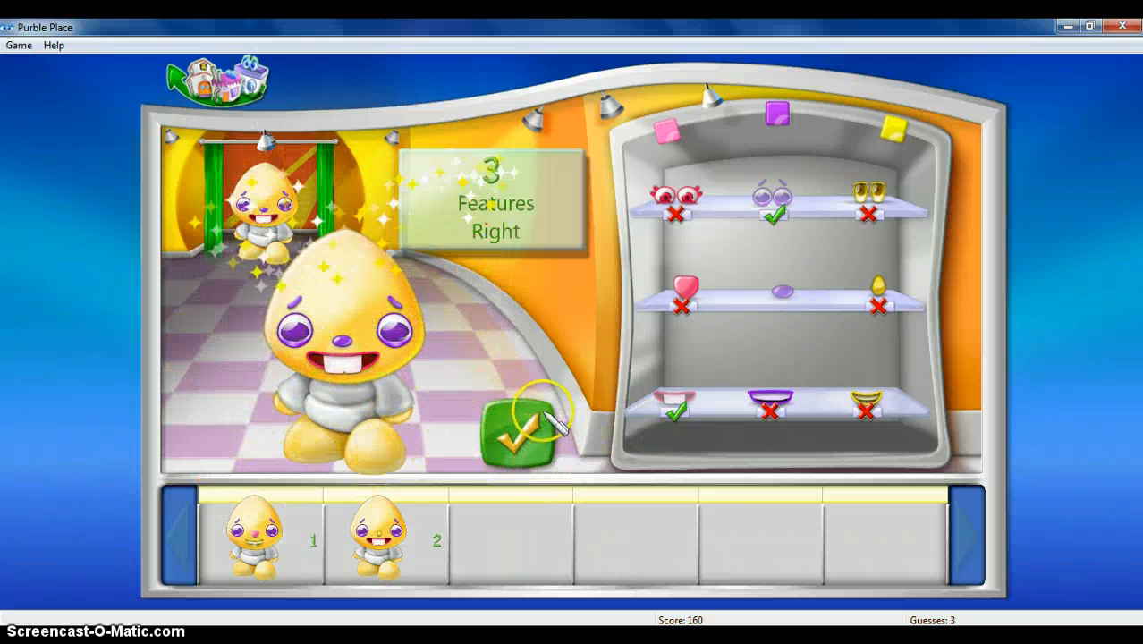
{"action": "left_click", "coordinate": [514, 425]}
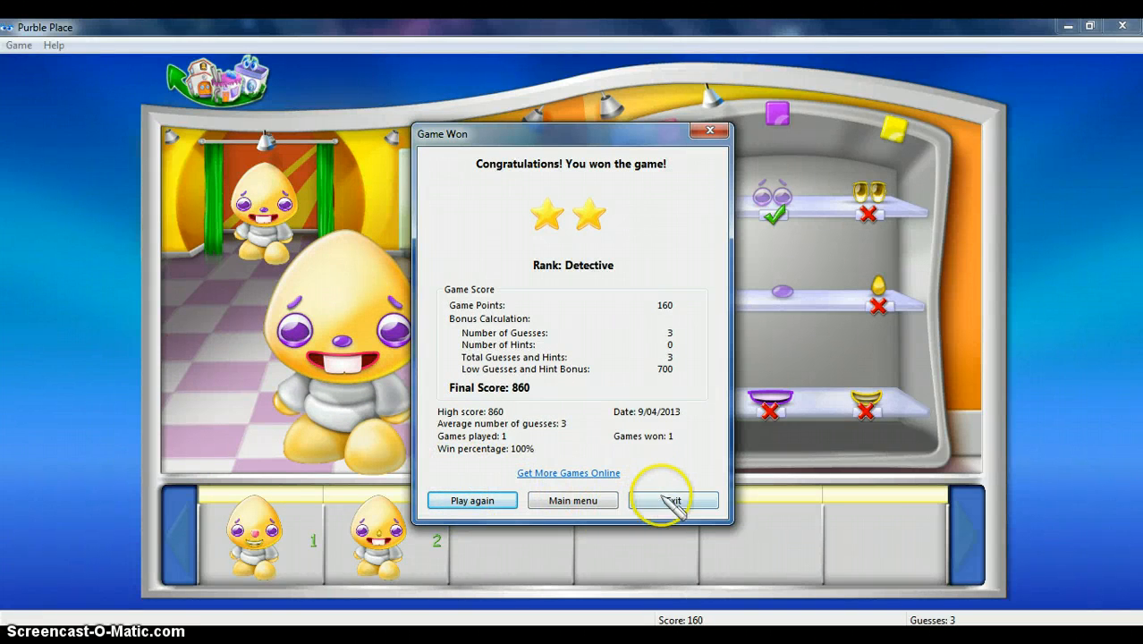
- Exit Purble Place from the Game Won dialog, returning to Games Explorer
{"action": "left_click", "coordinate": [673, 500]}
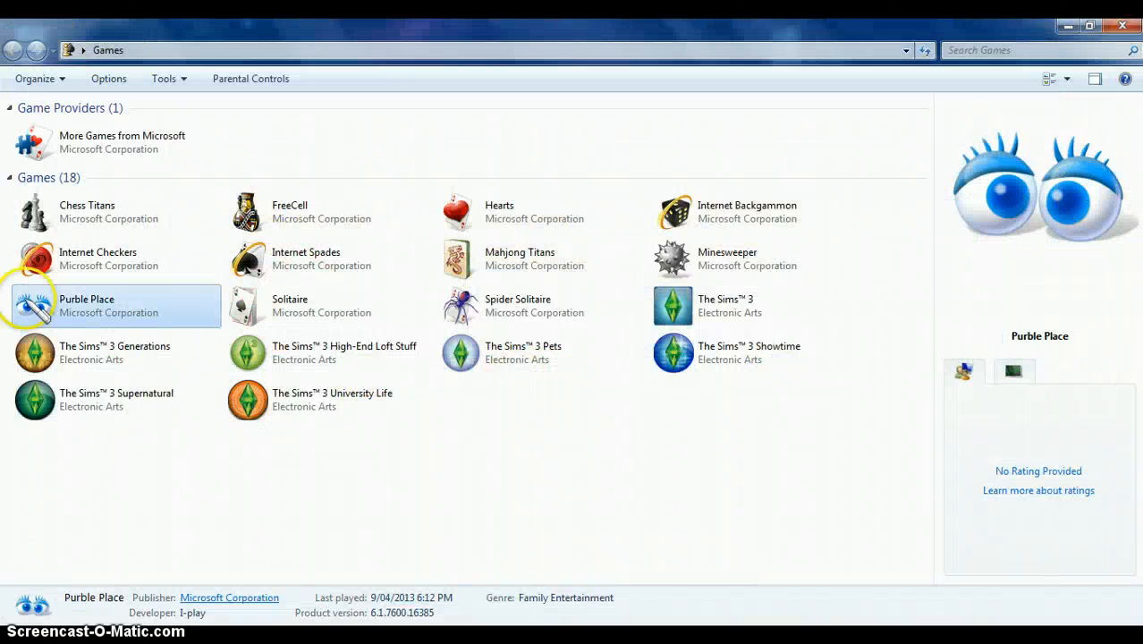
{"action": "mouse_move", "coordinate": [170, 481]}
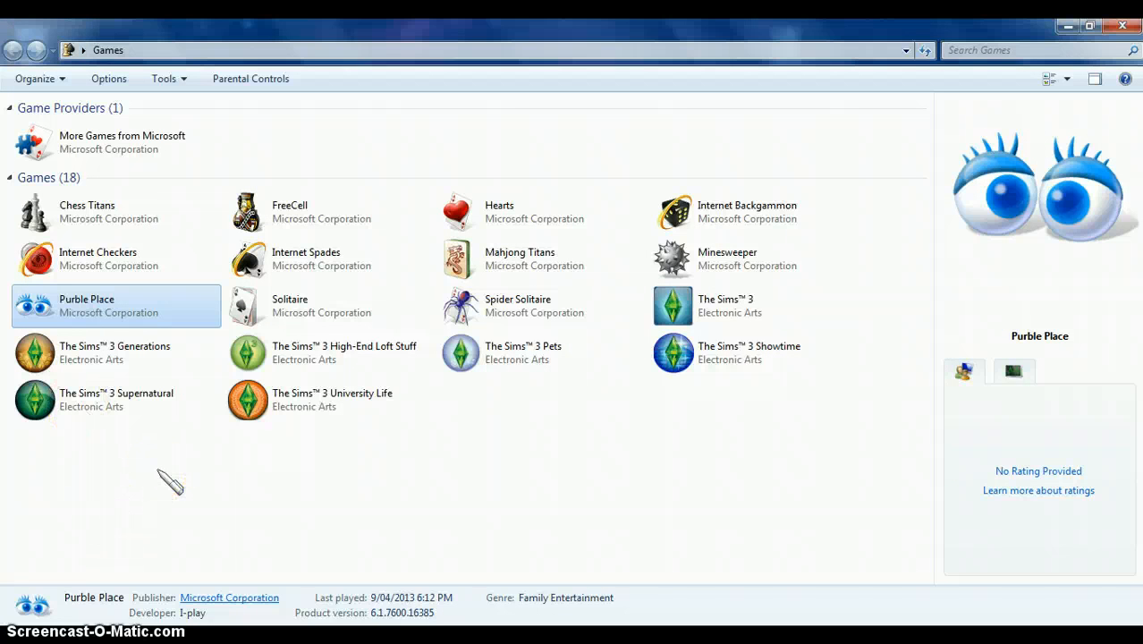
{"action": "mouse_move", "coordinate": [541, 286]}
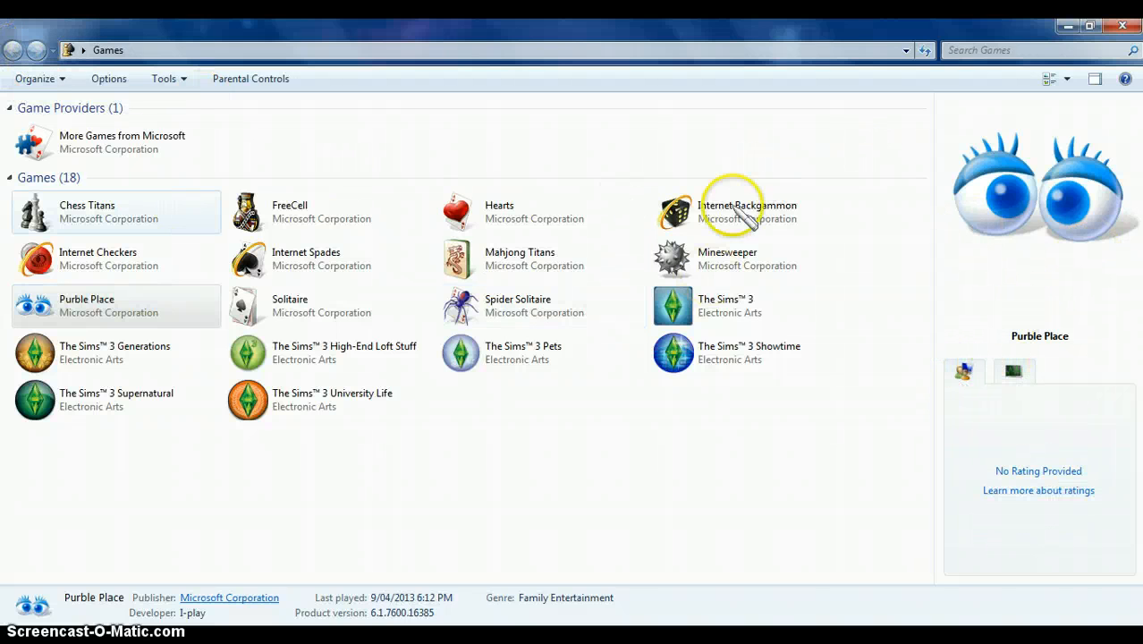
{"action": "mouse_move", "coordinate": [702, 212]}
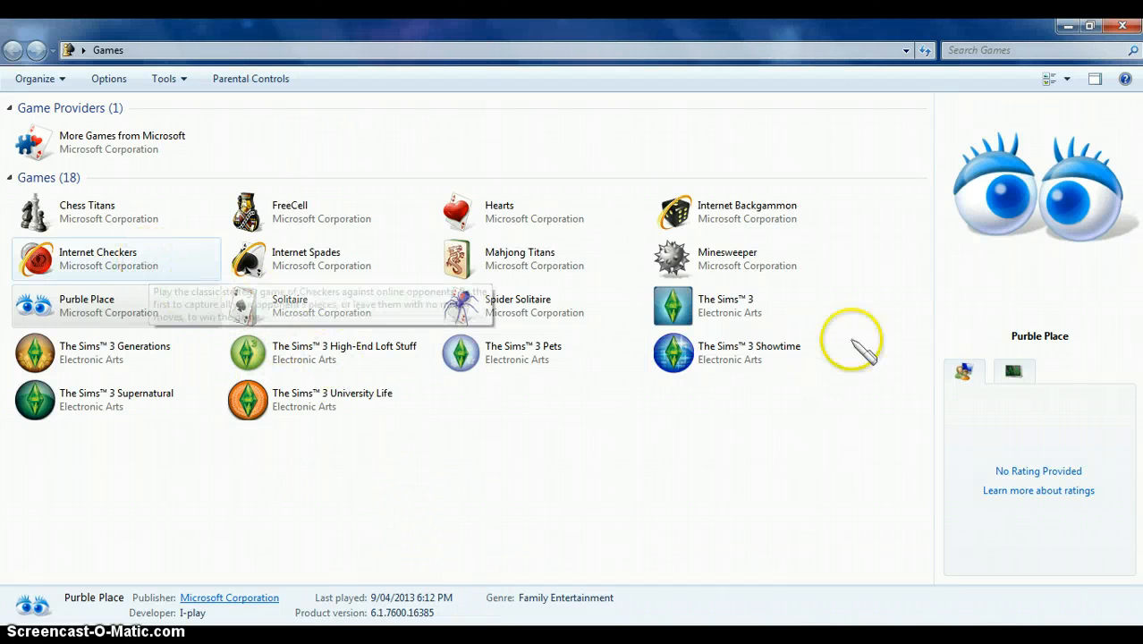
{"action": "mouse_move", "coordinate": [707, 260]}
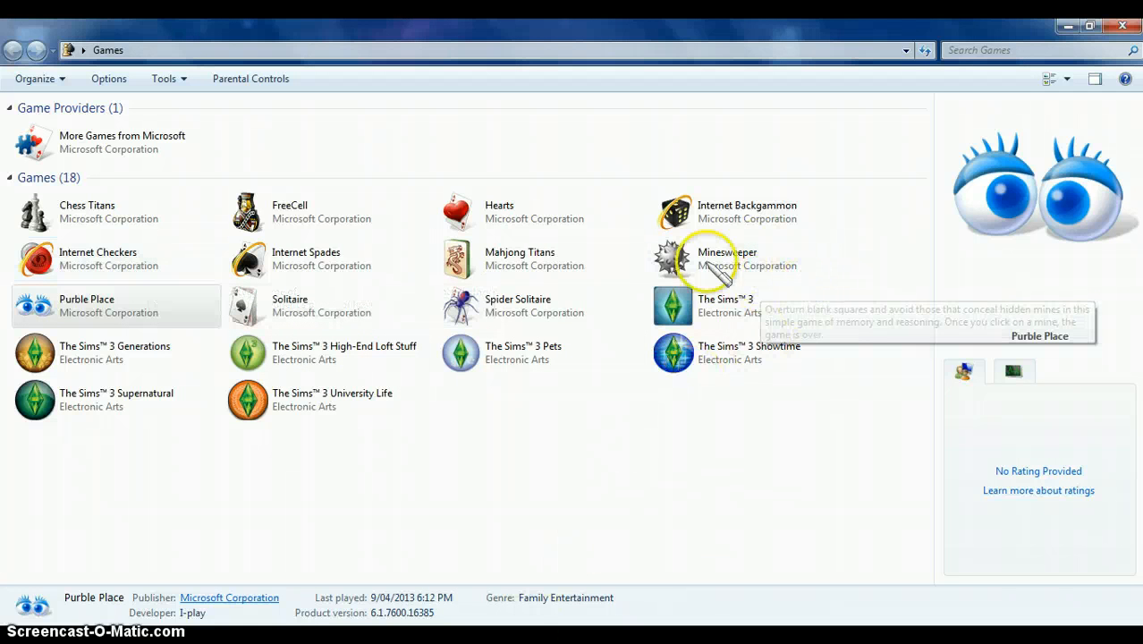
{"action": "mouse_move", "coordinate": [529, 125]}
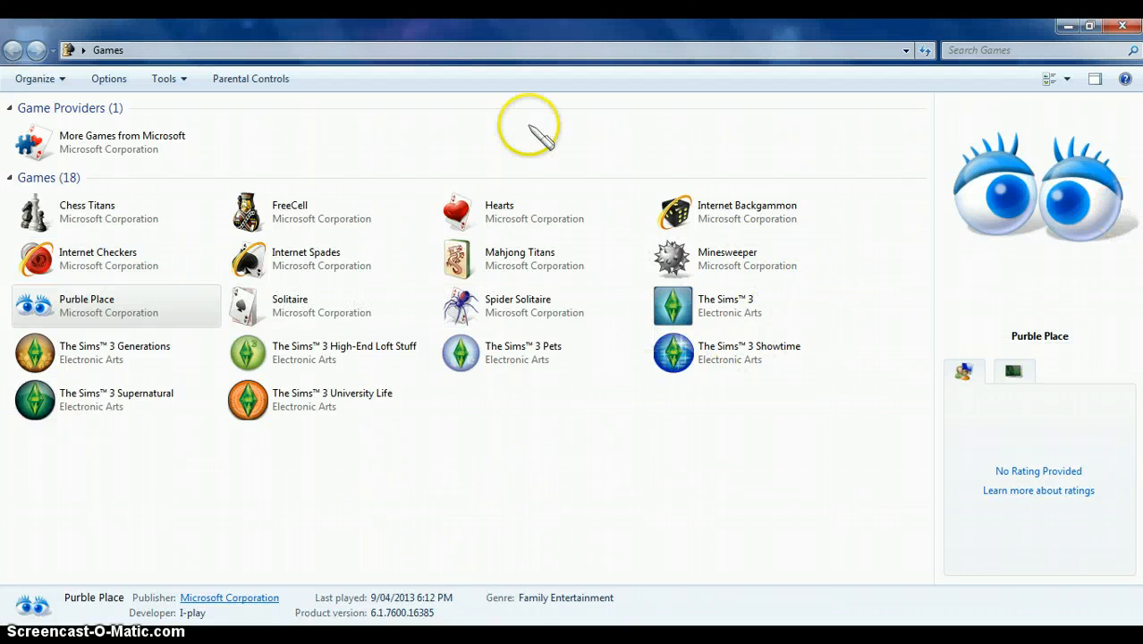
{"action": "mouse_move", "coordinate": [582, 485]}
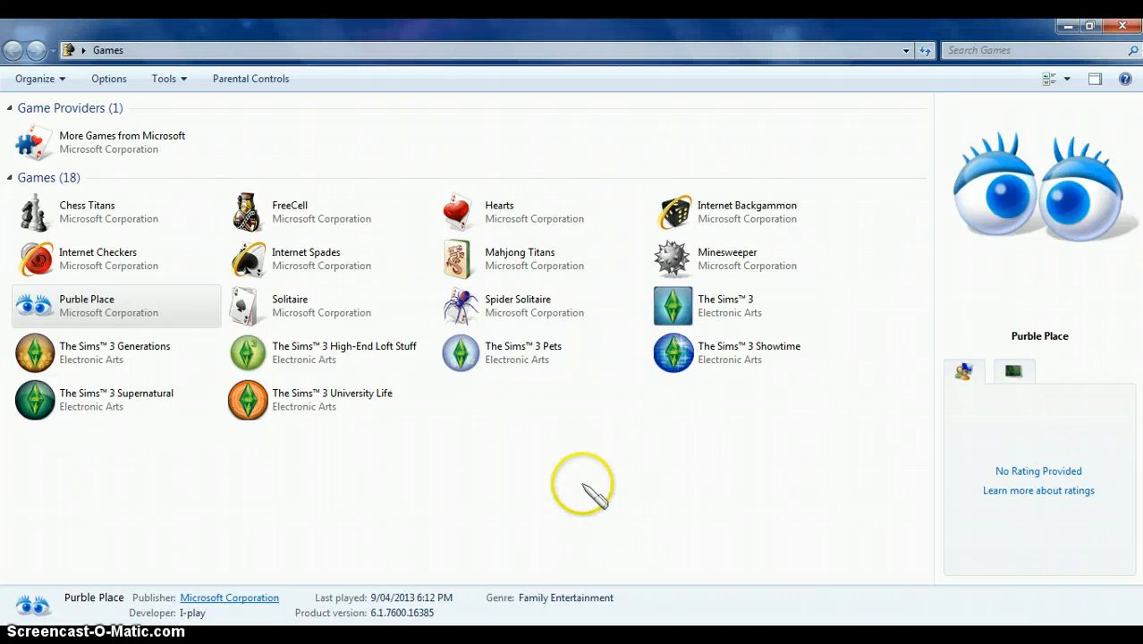
{"action": "mouse_move", "coordinate": [629, 508]}
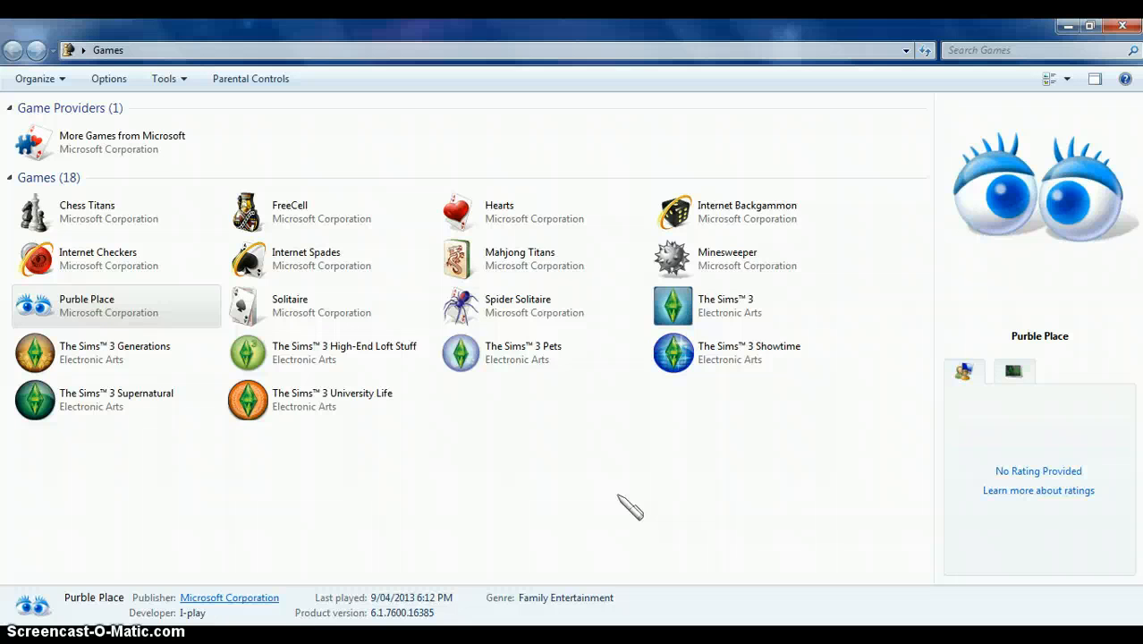
{"action": "mouse_move", "coordinate": [626, 498]}
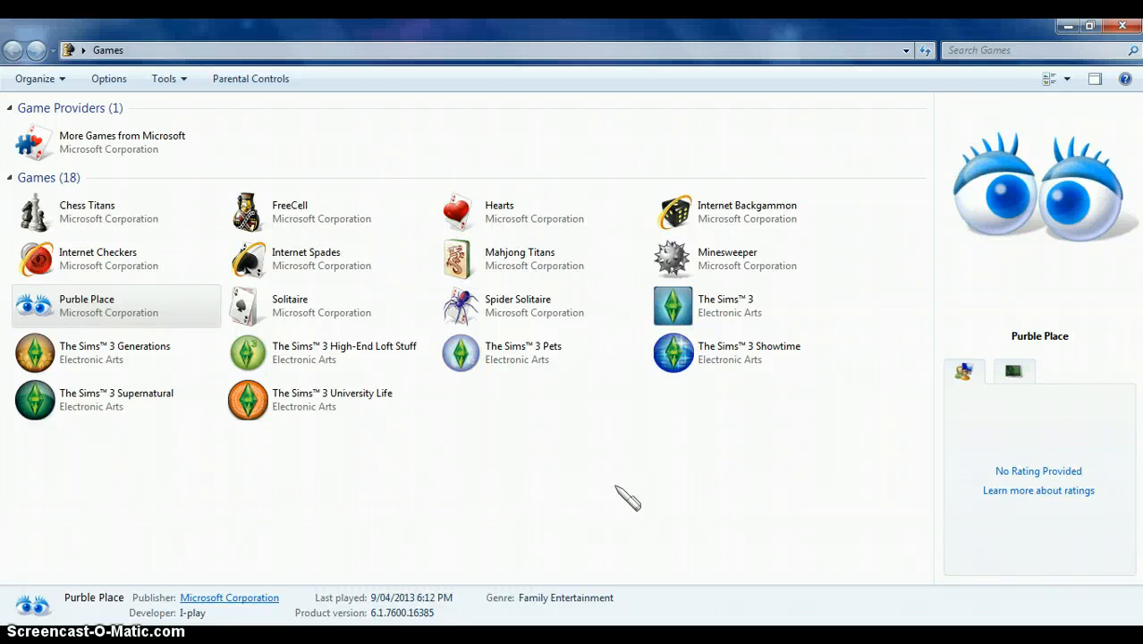
{"action": "mouse_move", "coordinate": [637, 541]}
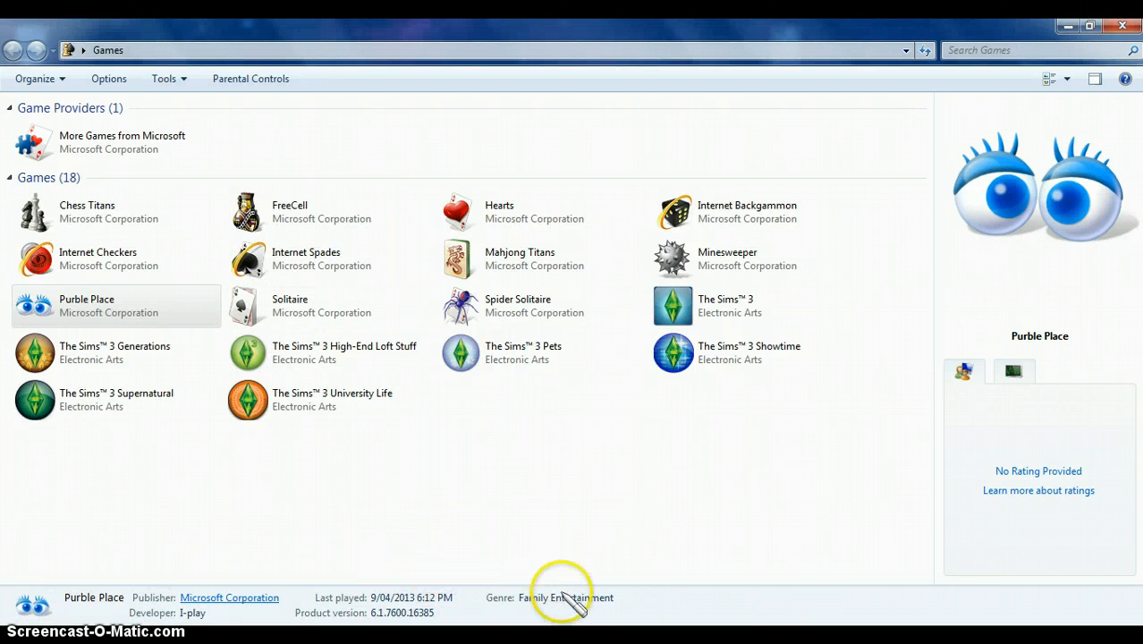
{"action": "mouse_move", "coordinate": [555, 470]}
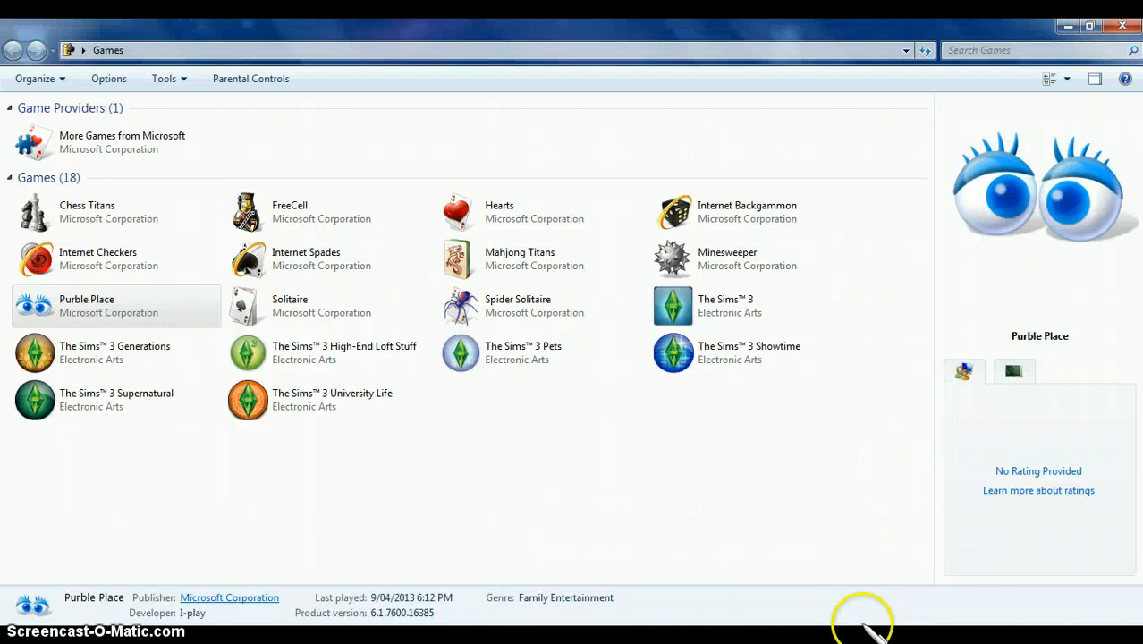
{"action": "mouse_move", "coordinate": [809, 573]}
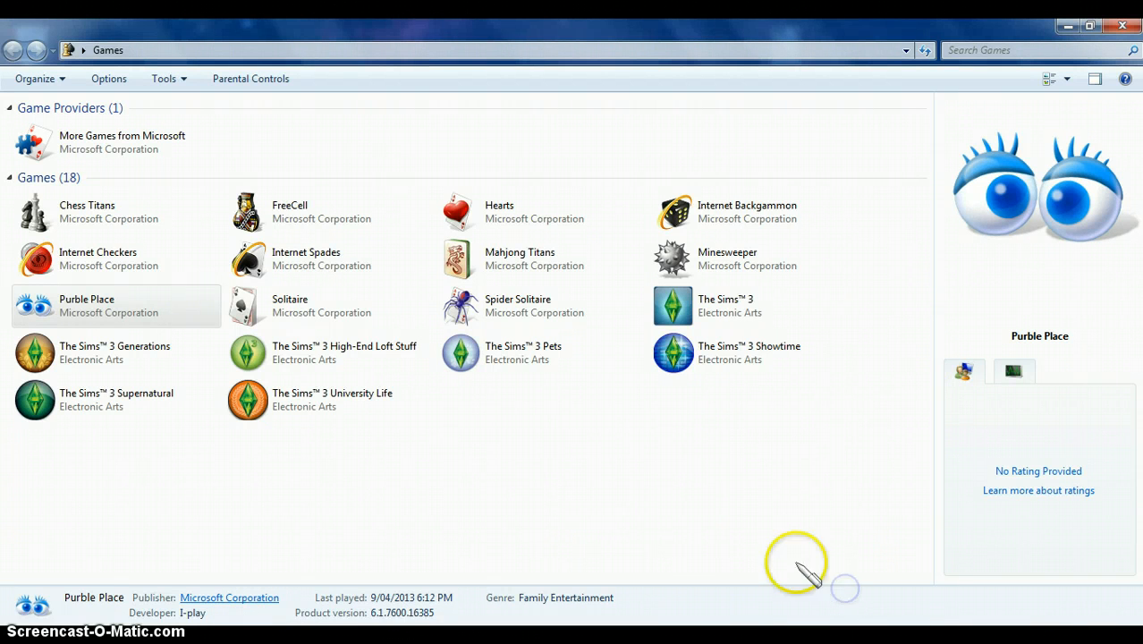